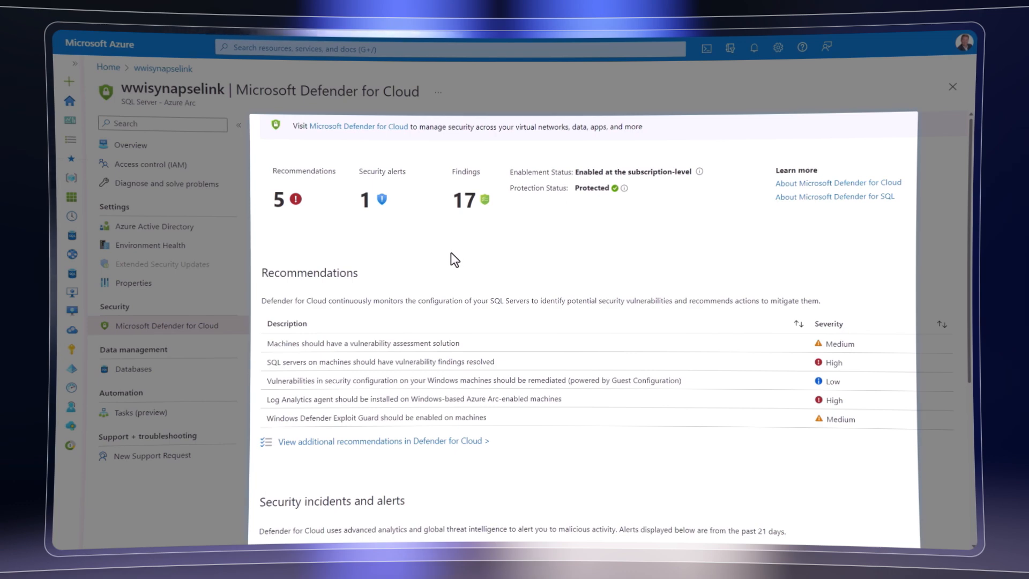
Scroll through the Defender for Cloud recommendations for the Arc-enabled SQL Server
scroll(down, 3)
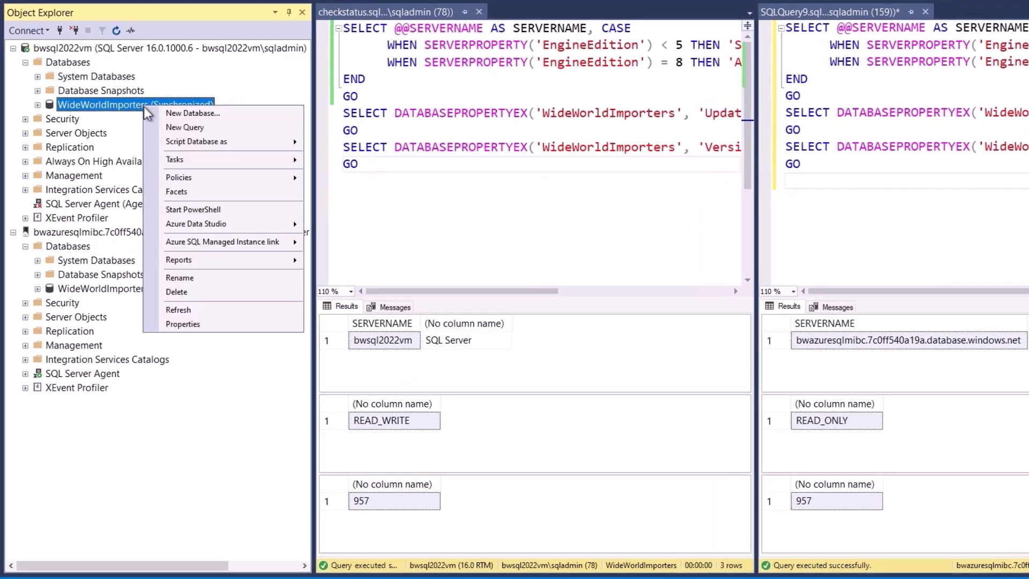
mouse_move(221, 241)
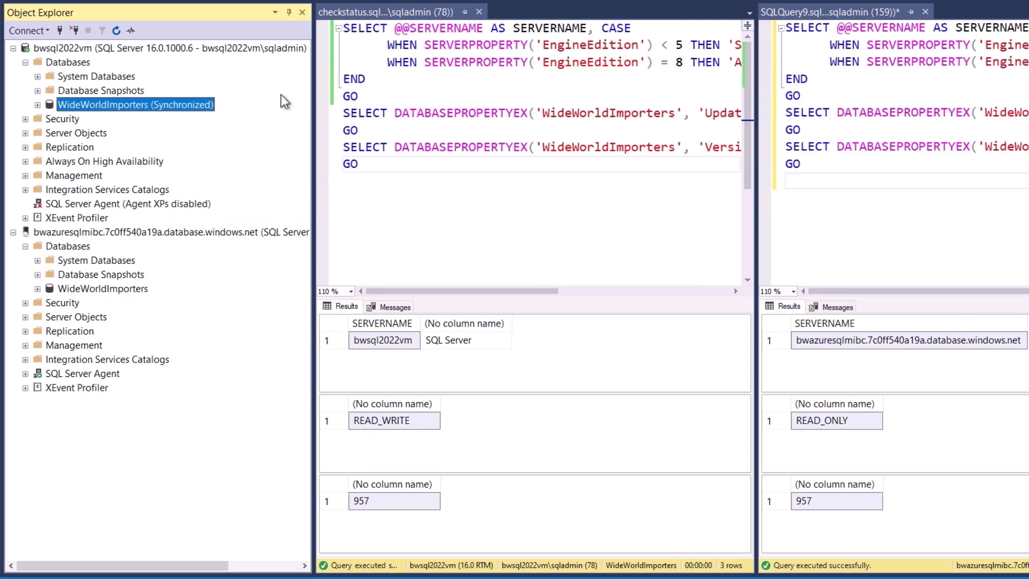
Run checkstatus.sql on bwsql2022vm and the Managed Instance: READ_WRITE locally, READ_ONLY on MI, version 957
scroll(down, 3)
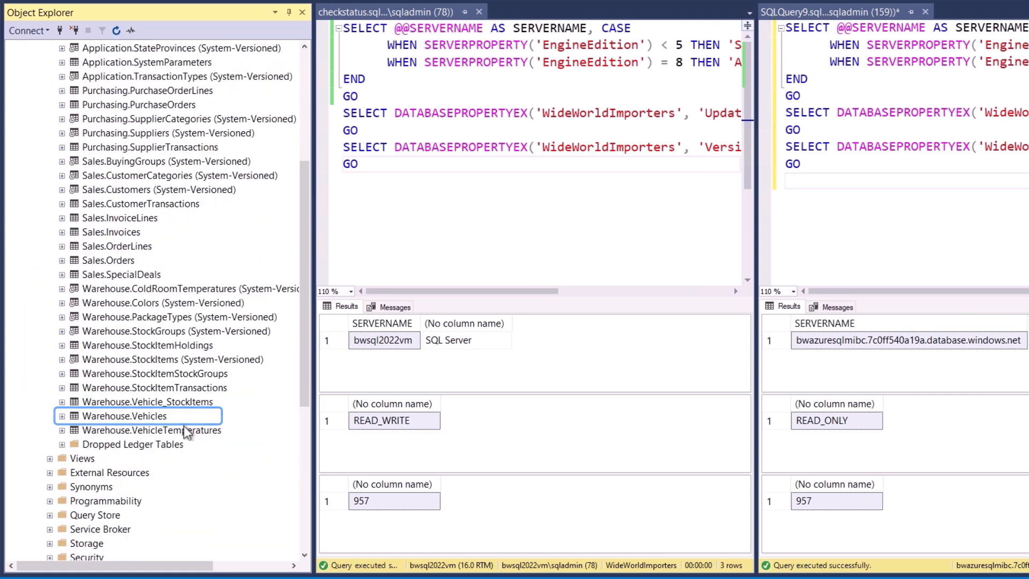
click(148, 401)
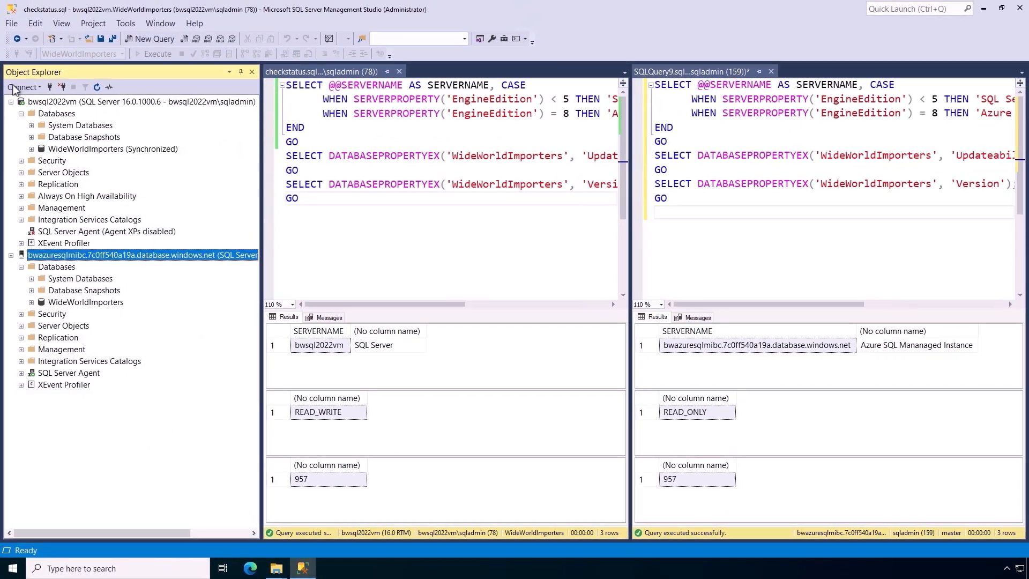
click(19, 38)
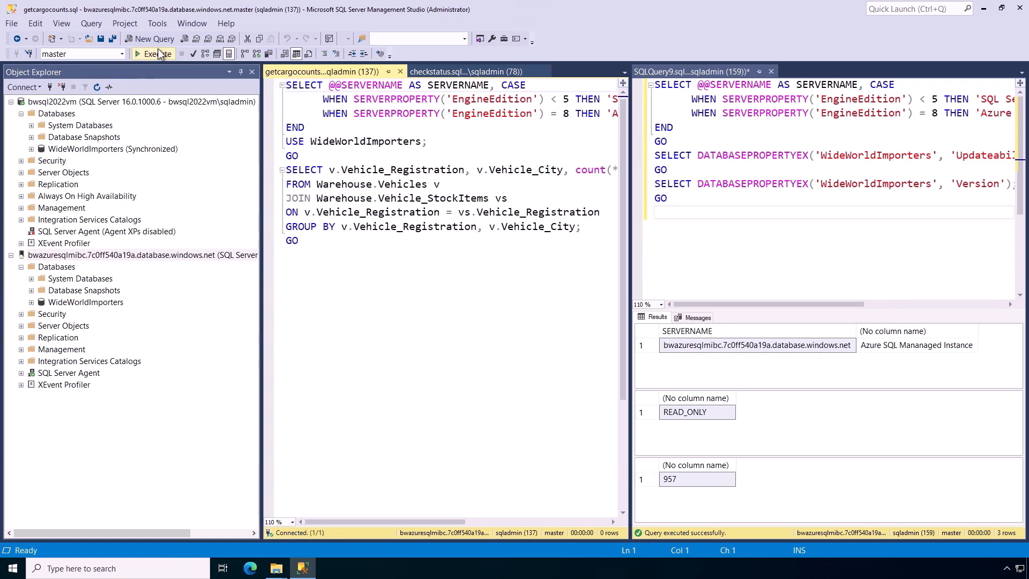
click(156, 53)
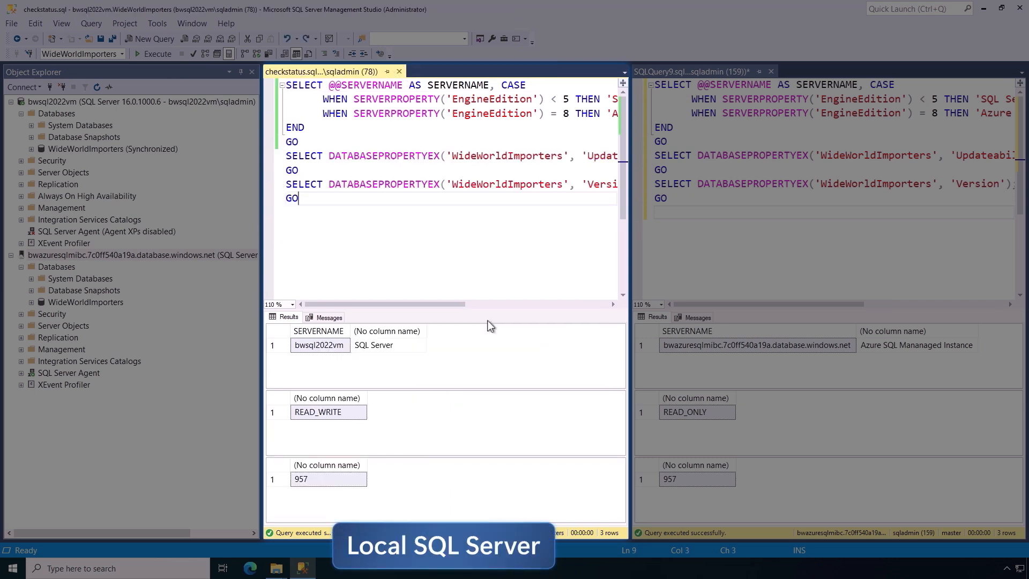
click(327, 477)
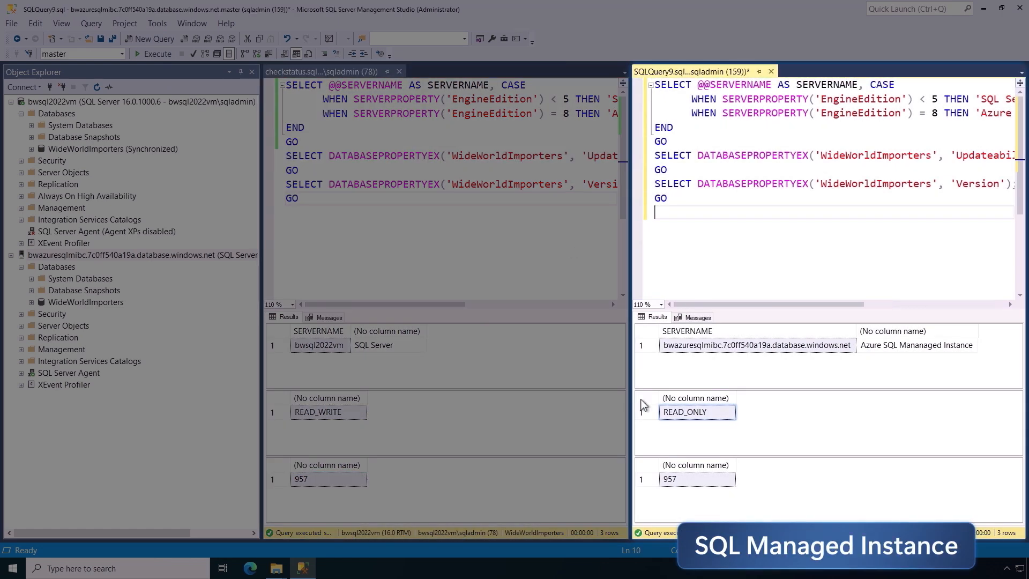
click(696, 478)
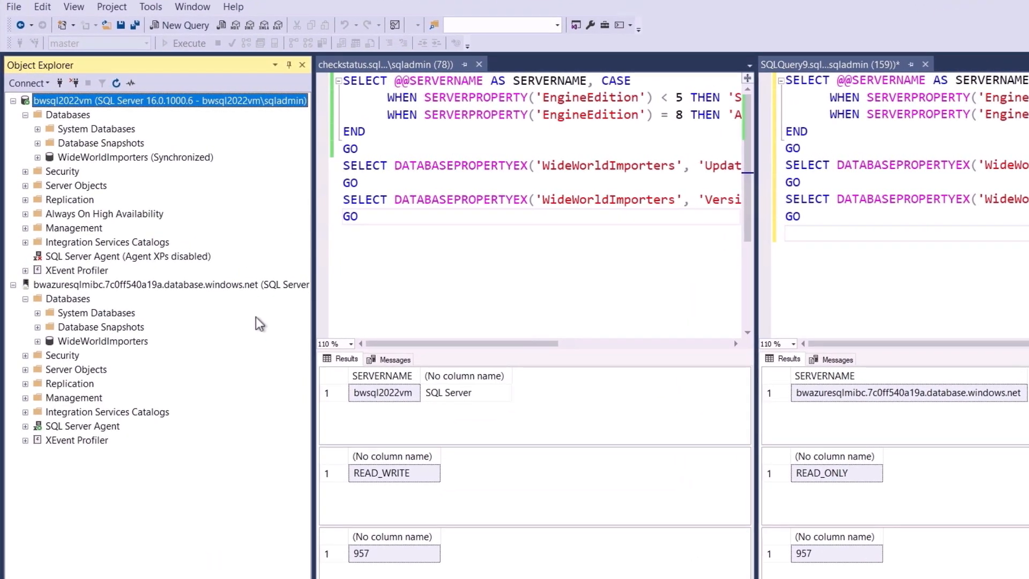
Start Failover database on WideWorldImporters, choosing two-way SQL Server–Managed Instance failover with role reversal acknowledged
right_click(127, 157)
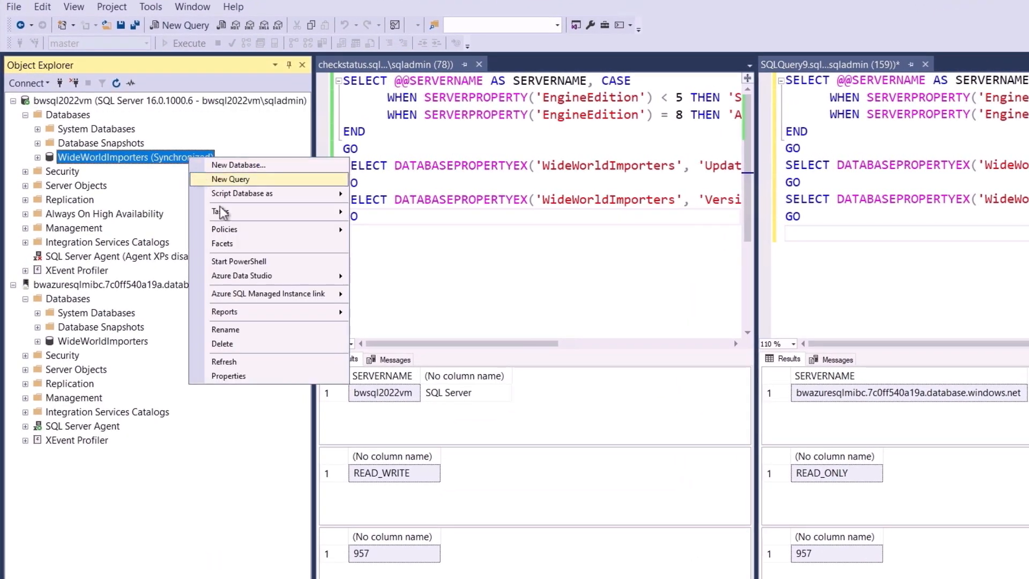
mouse_move(269, 294)
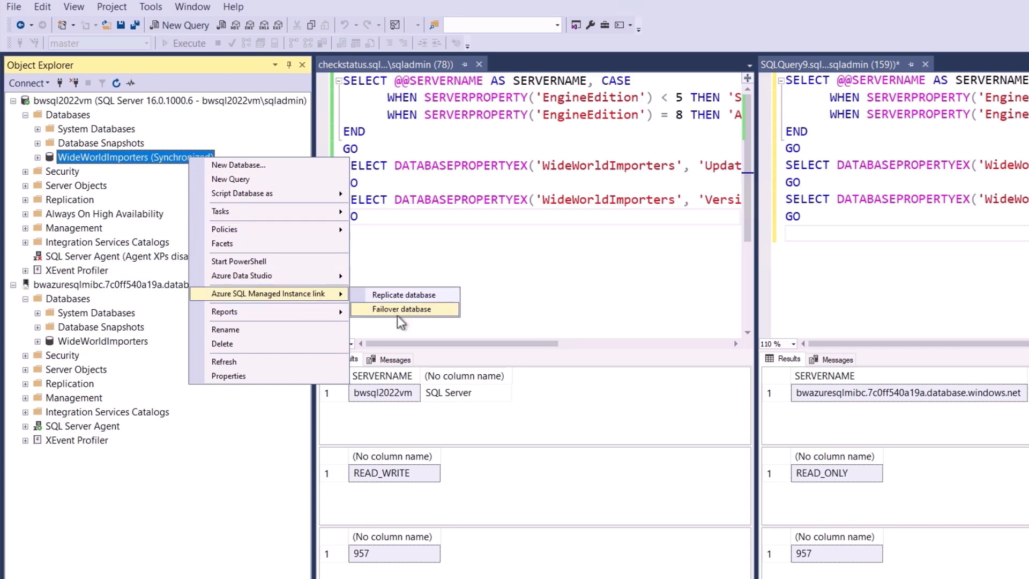
click(401, 308)
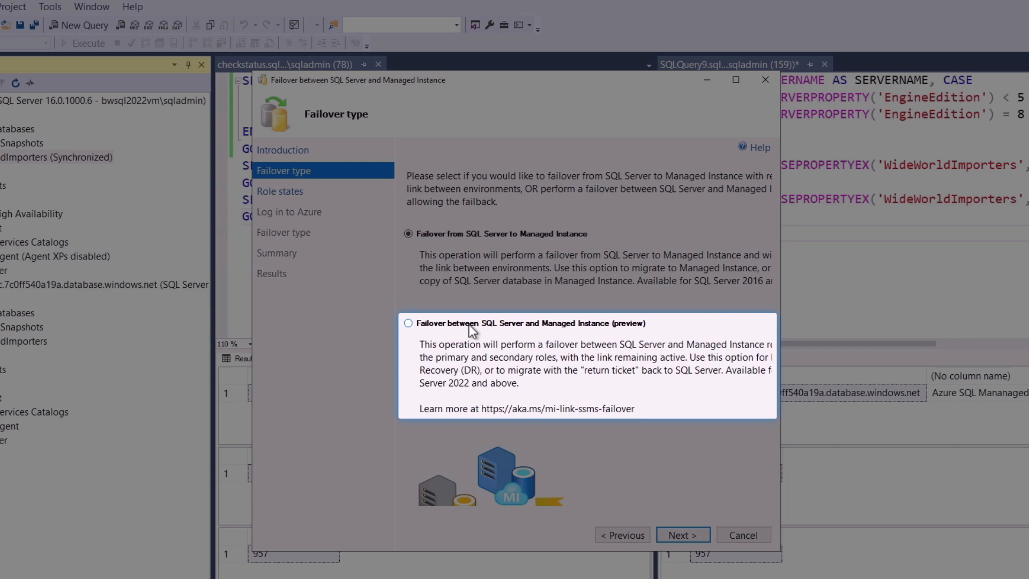
click(408, 323)
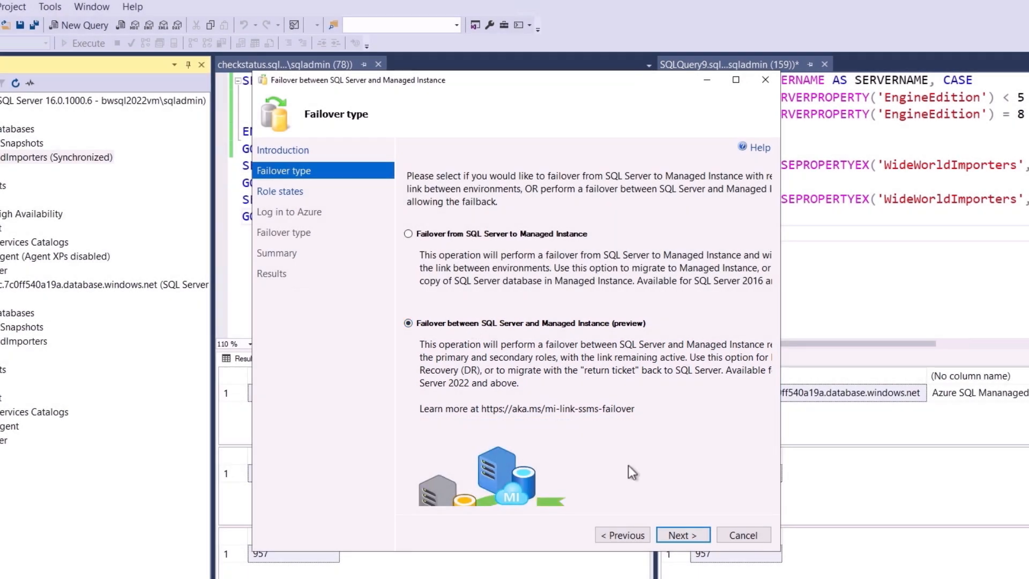
click(681, 534)
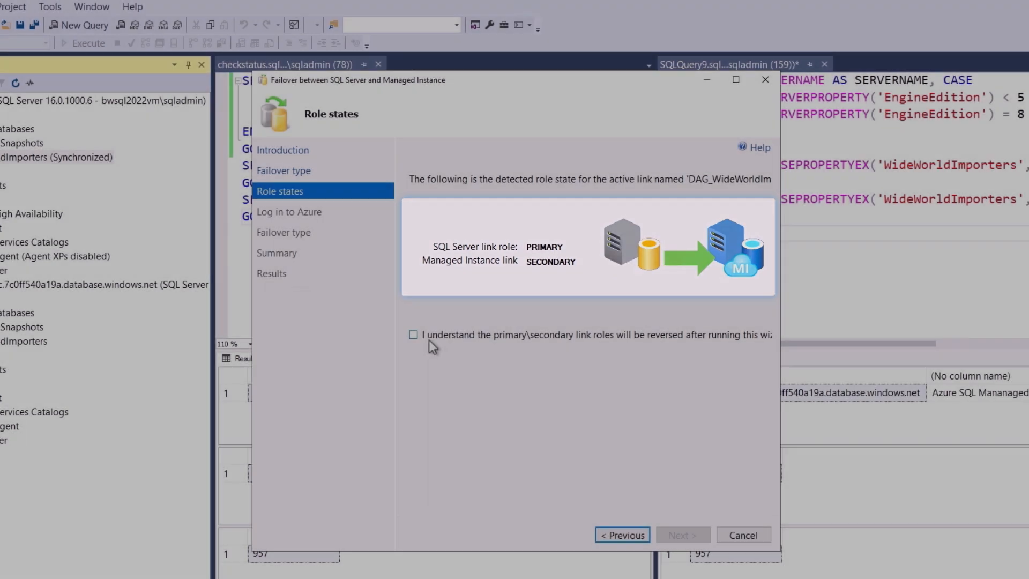
click(414, 334)
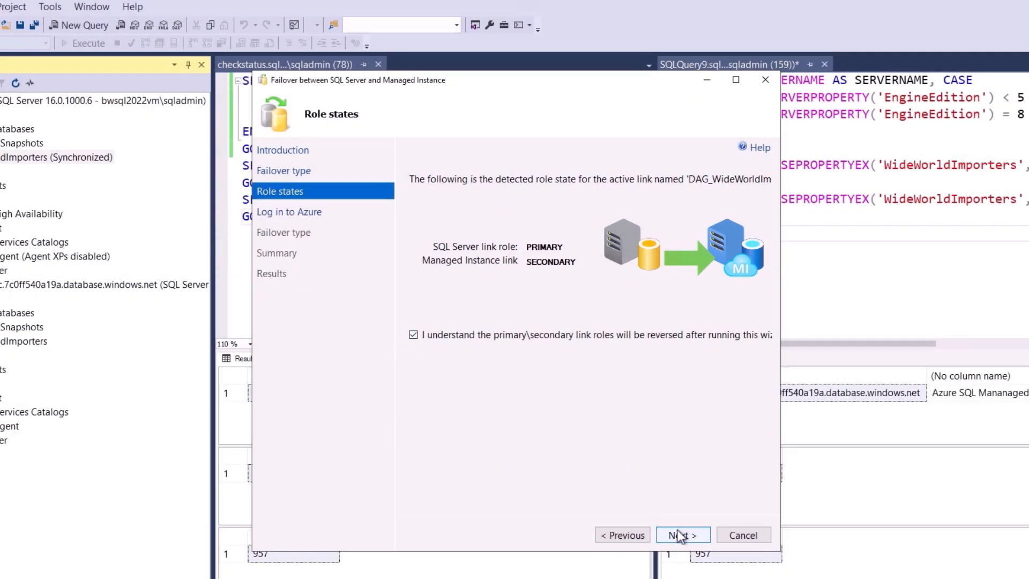
Continue past Azure sign-in, pick Planned manual failover and run it through to the Success results
click(681, 535)
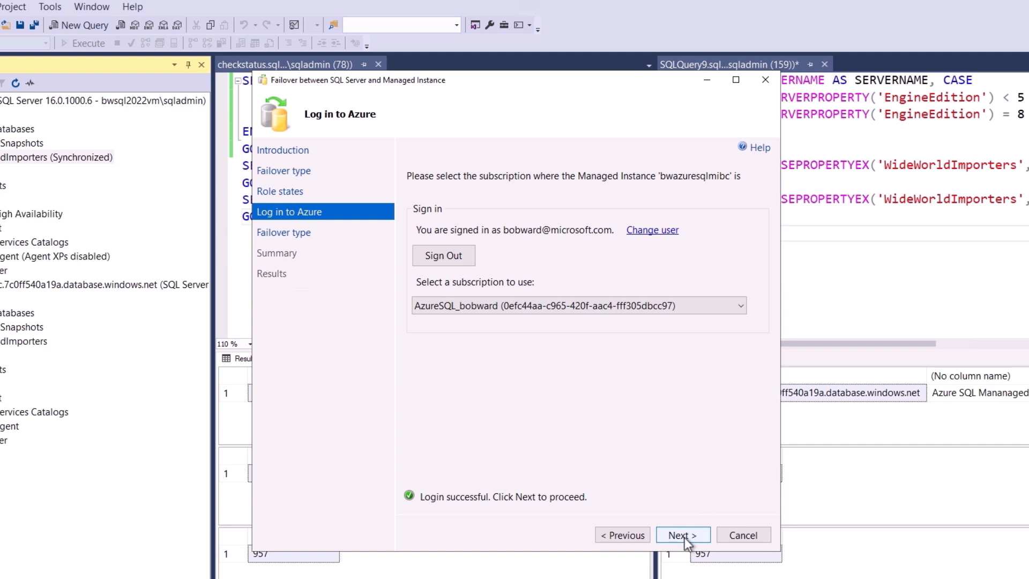
click(682, 533)
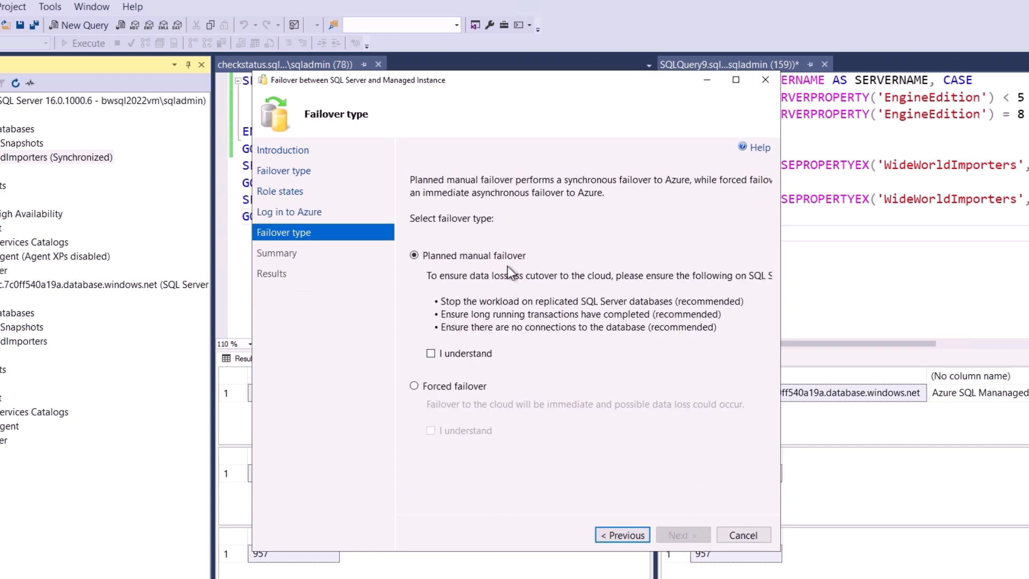
click(414, 255)
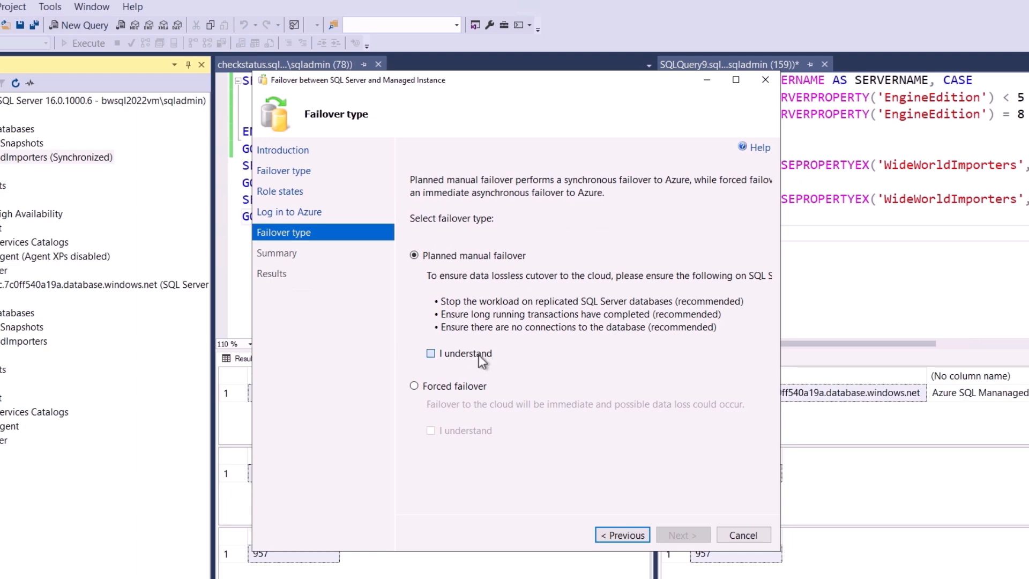
click(681, 535)
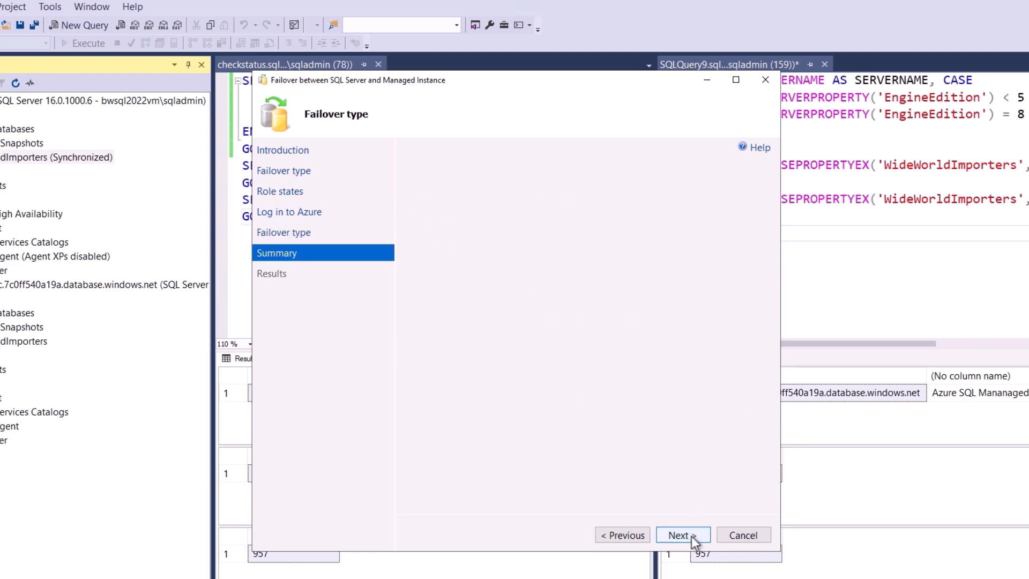
click(682, 535)
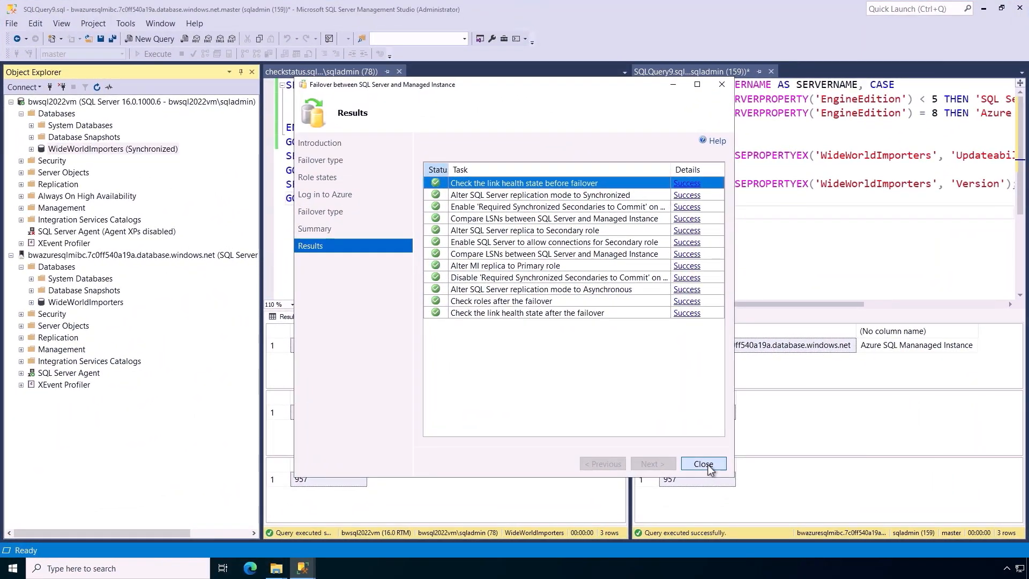
Rerun checkstatus.sql showing WideWorldImporters now READ_ONLY locally and READ_WRITE on the Managed Instance
click(702, 464)
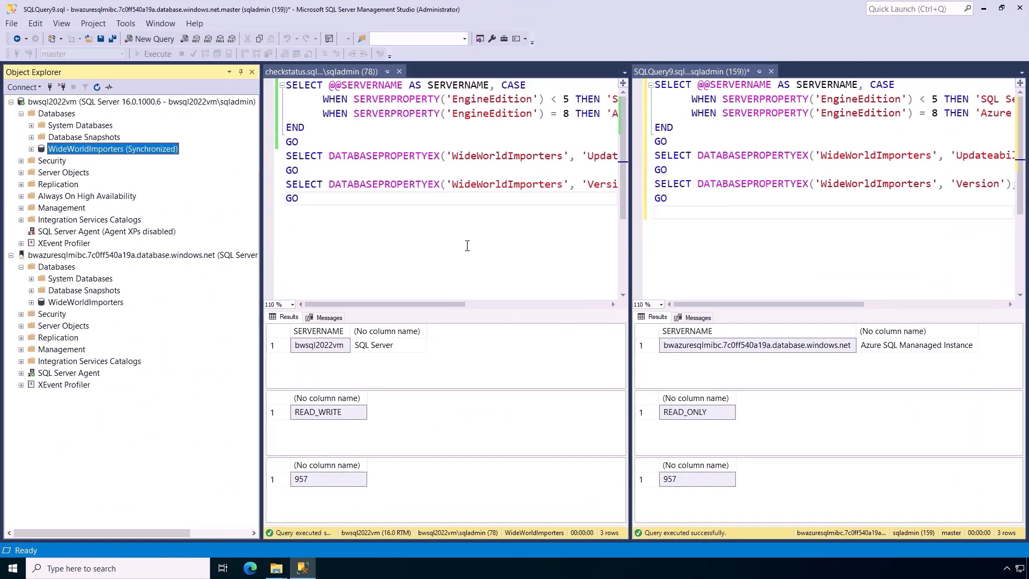
click(155, 54)
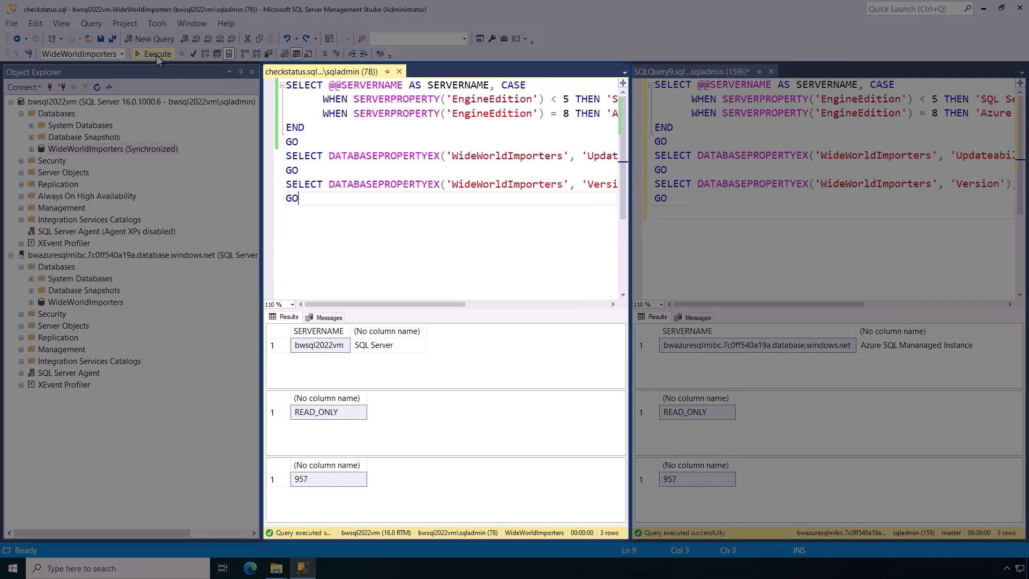
click(328, 411)
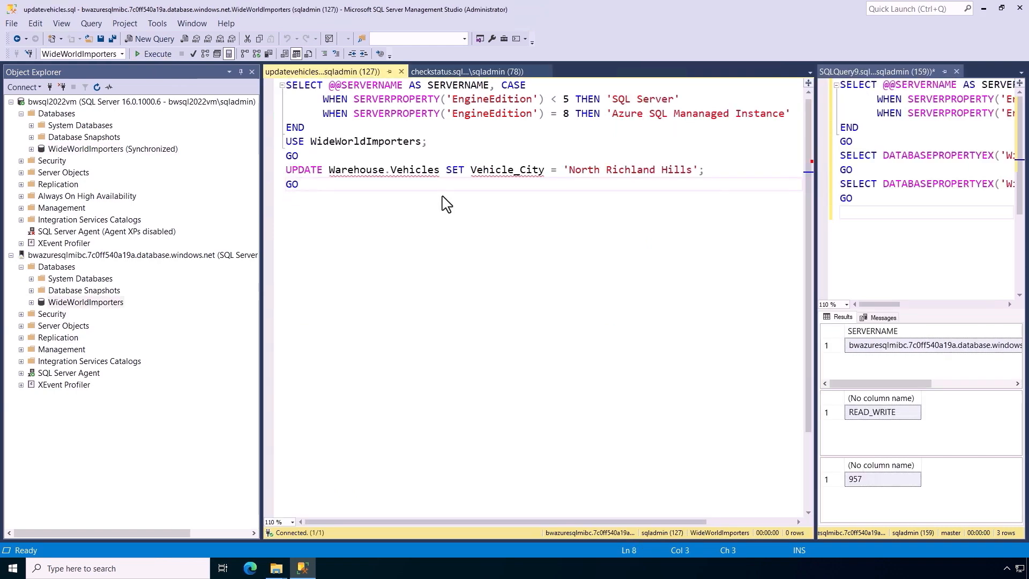
Run updatevehicles.sql on the Managed Instance setting Vehicle_City to 'North Richland Hills'
click(297, 183)
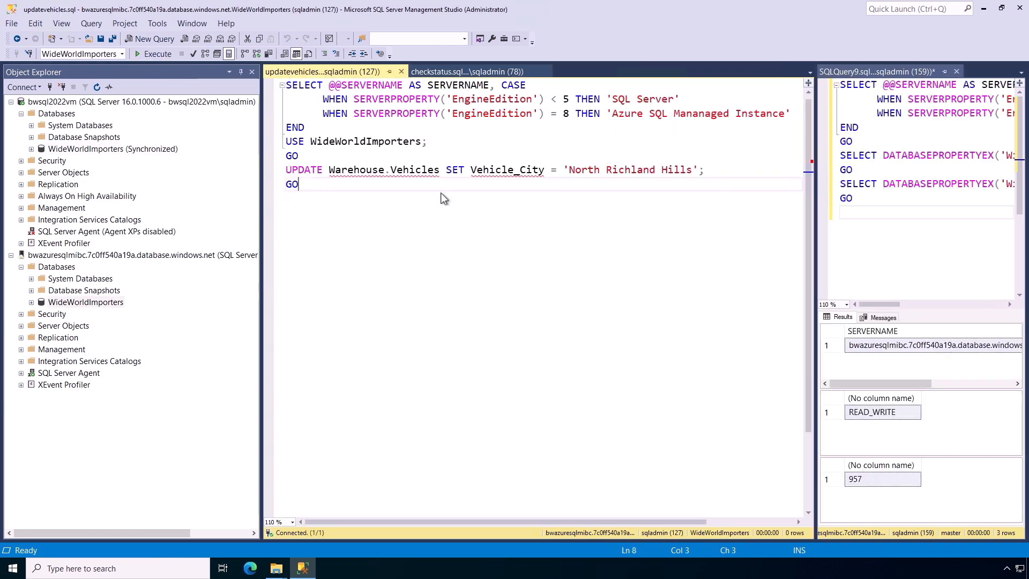
mouse_move(457, 213)
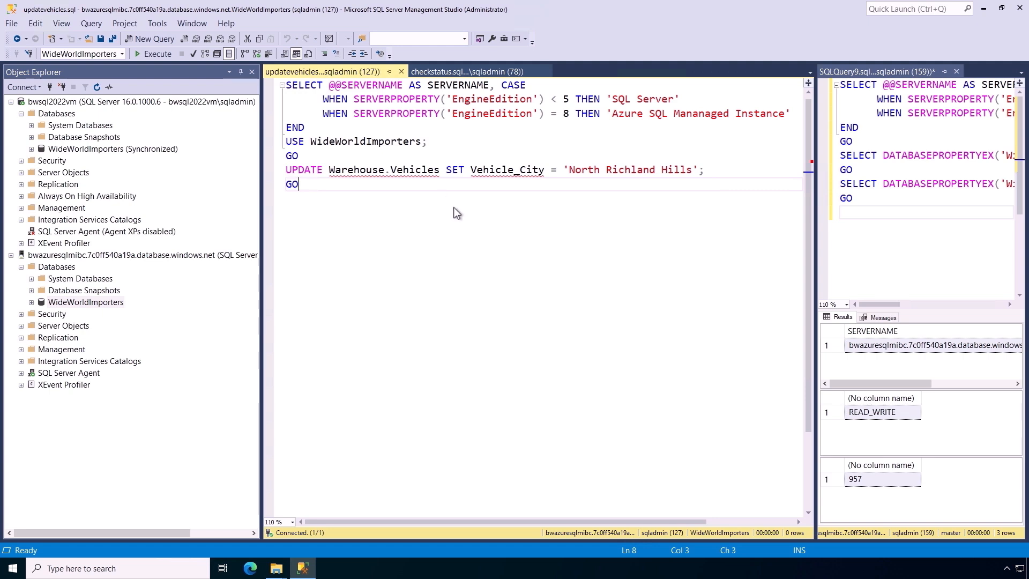
mouse_move(471, 211)
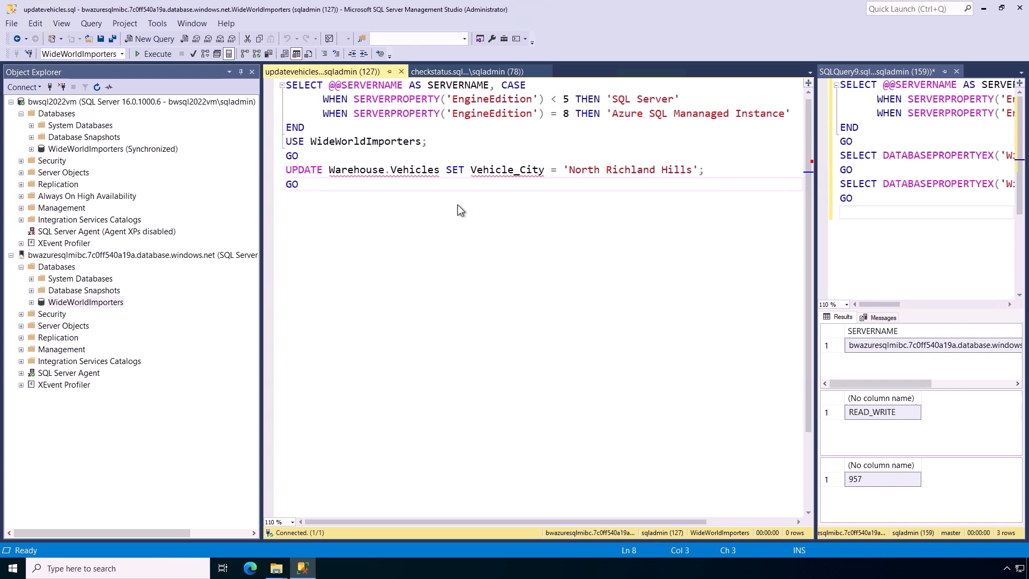
mouse_move(629, 181)
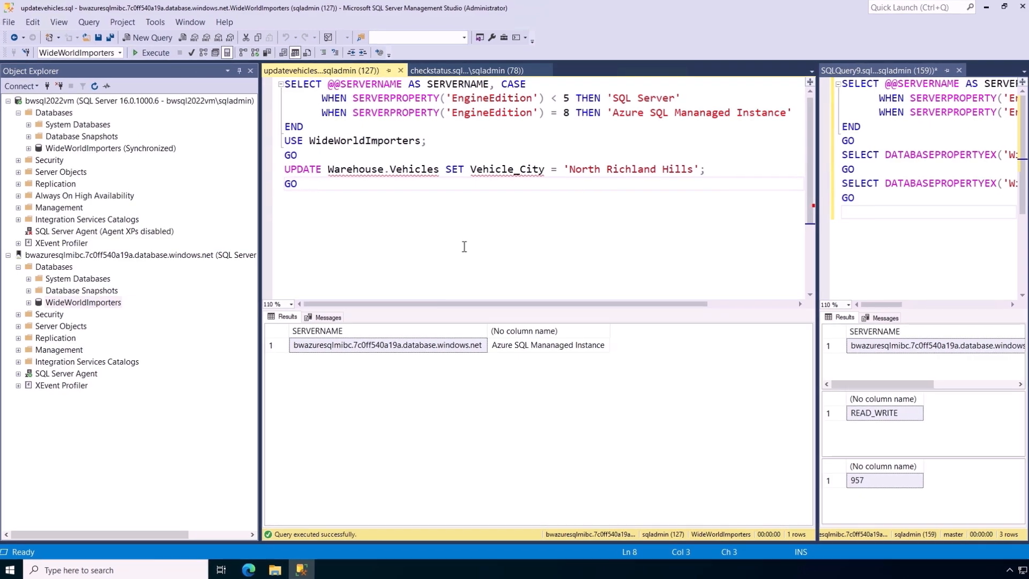
click(291, 317)
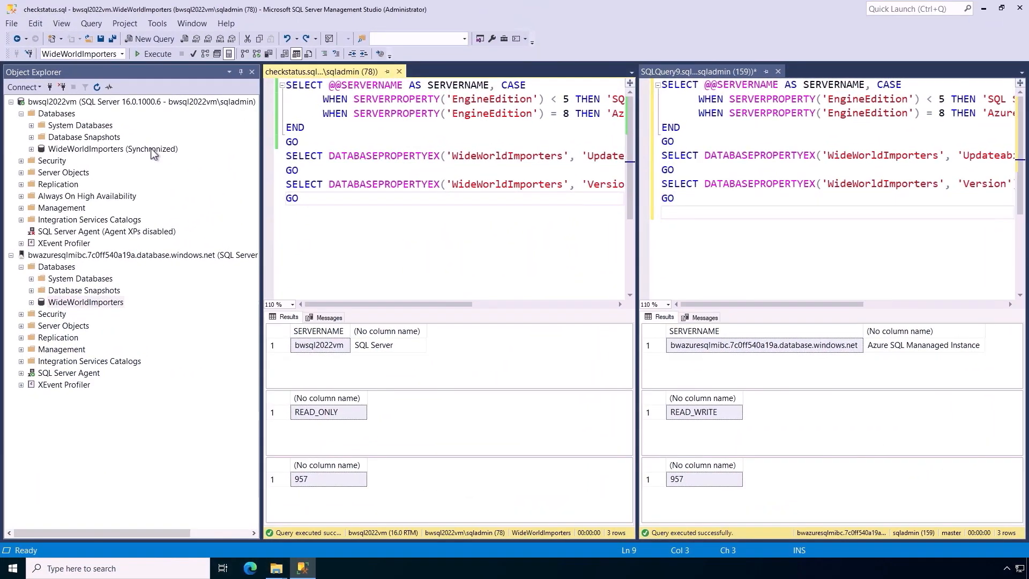
right_click(111, 148)
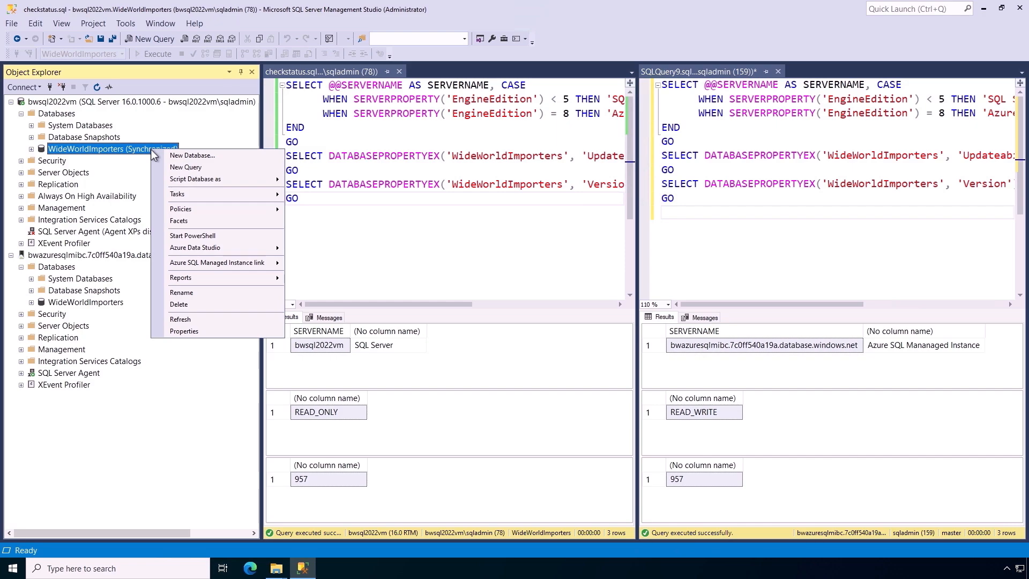
mouse_move(217, 262)
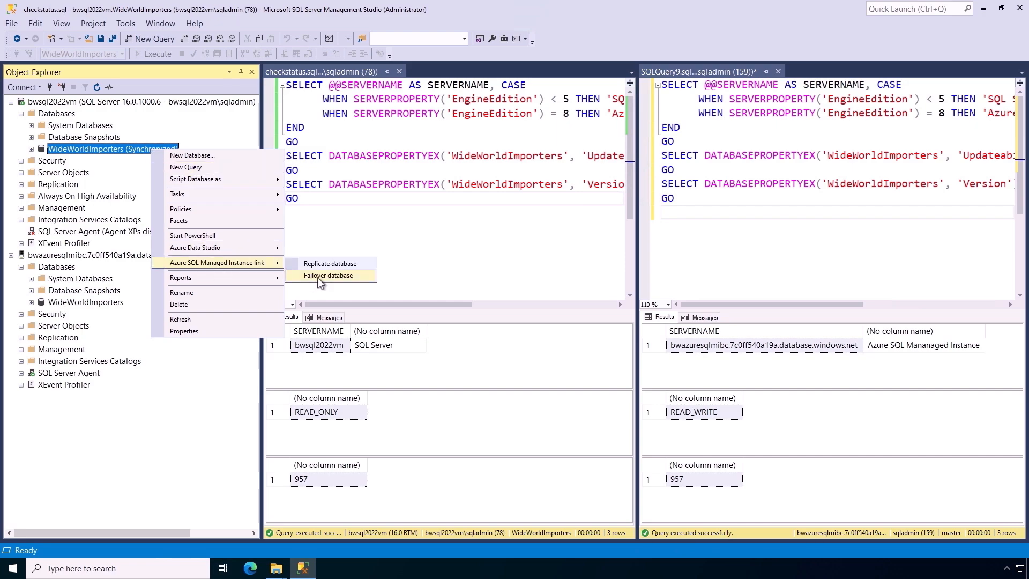
Run a second planned manual two-way failover so the SQL Server replica of WideWorldImporters becomes primary again
click(328, 275)
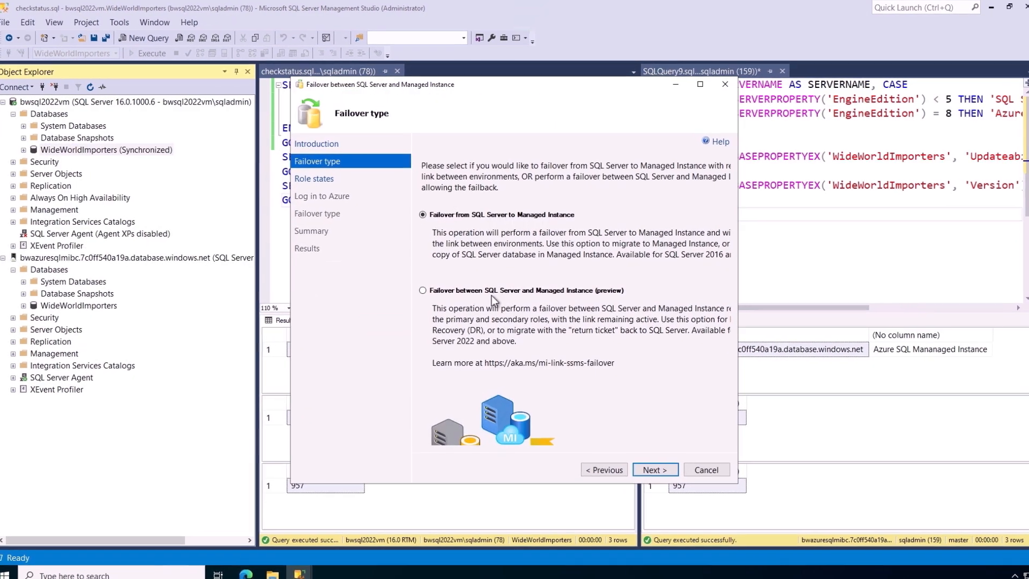
click(423, 291)
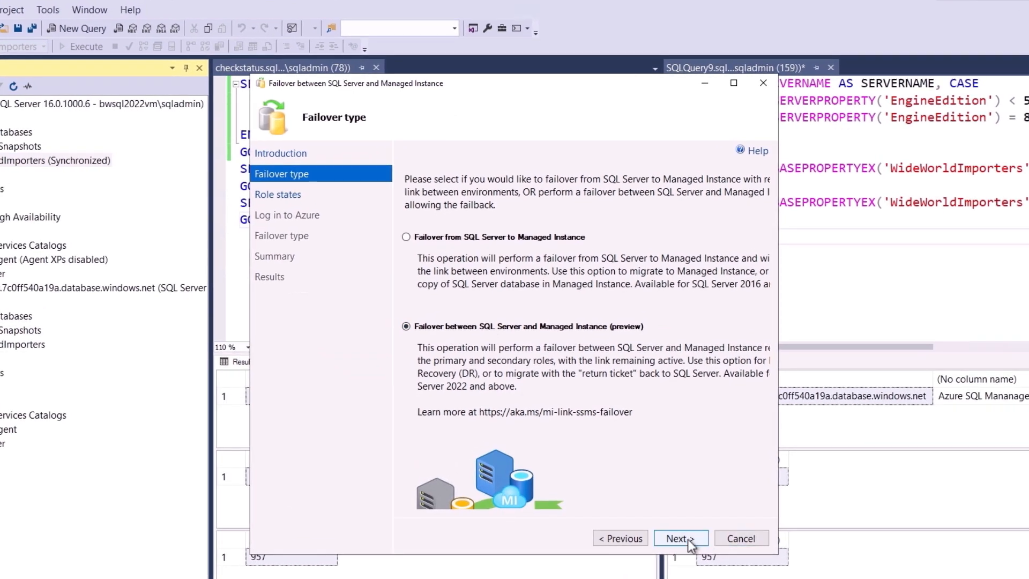
click(680, 537)
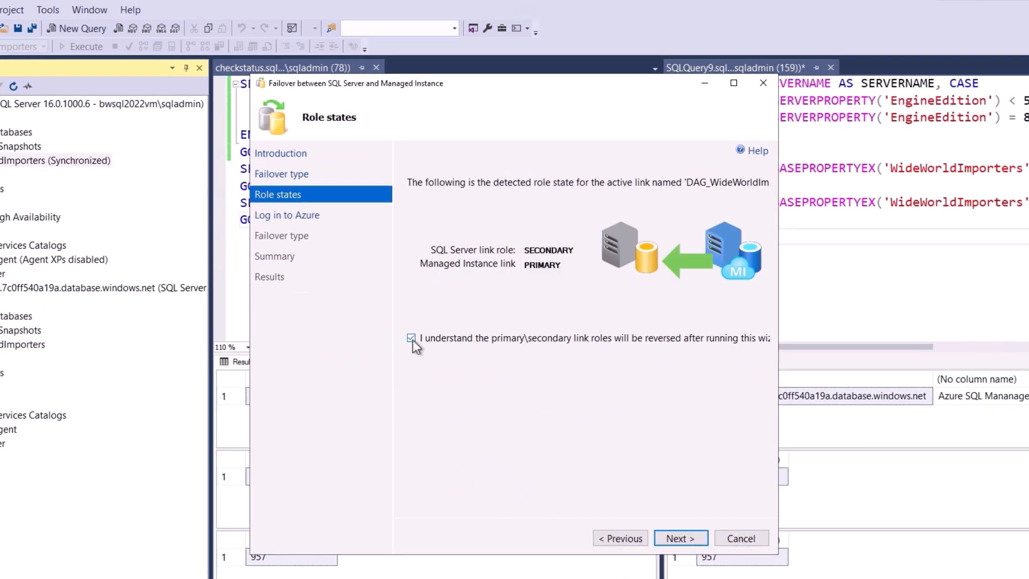
click(680, 537)
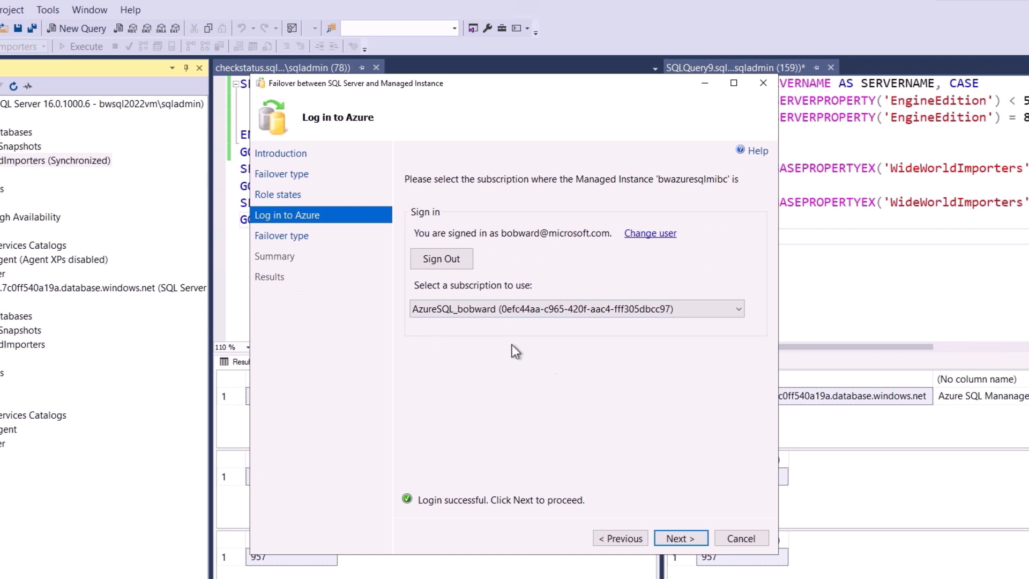
click(679, 537)
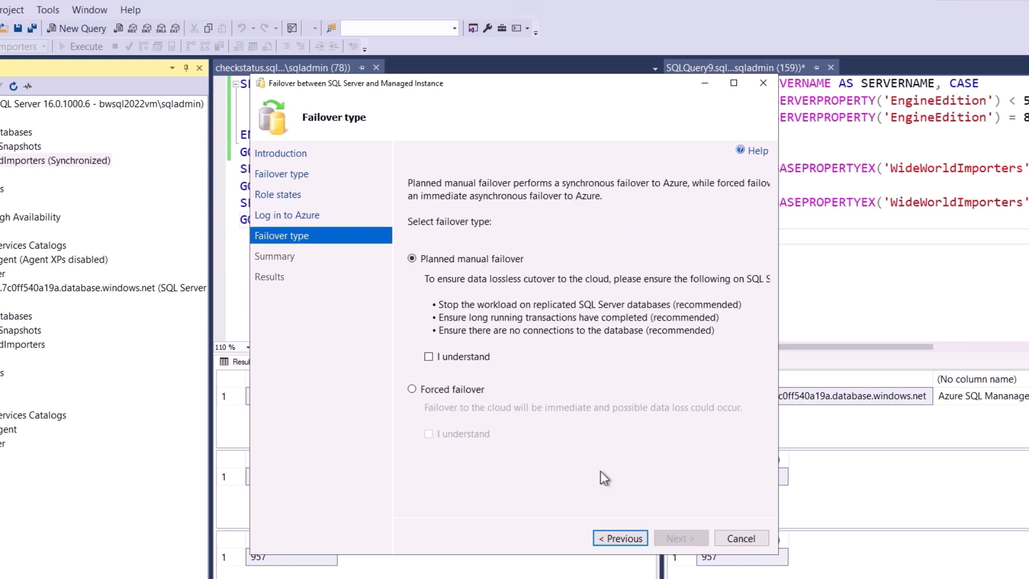
click(429, 356)
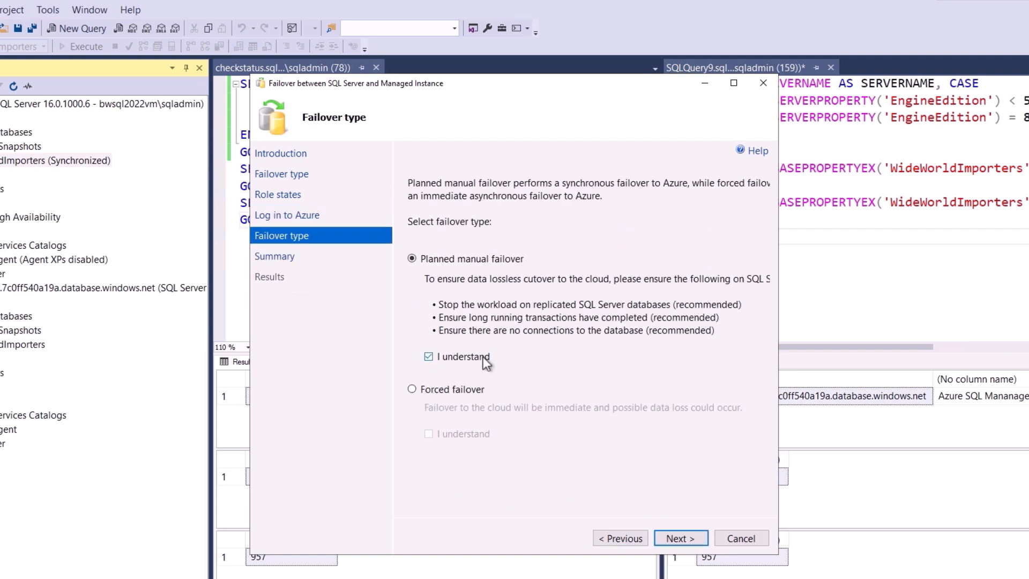
click(679, 537)
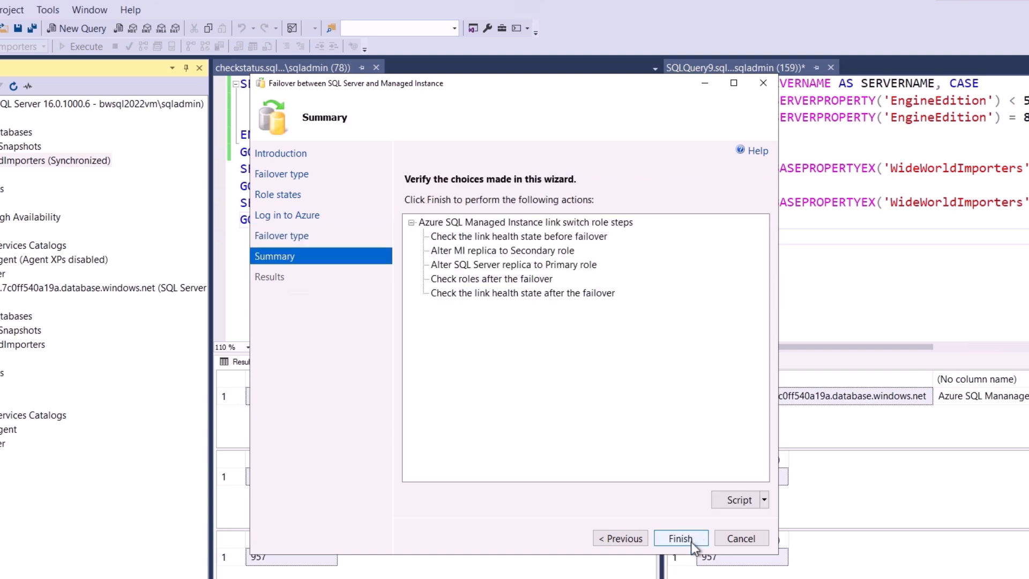
click(681, 537)
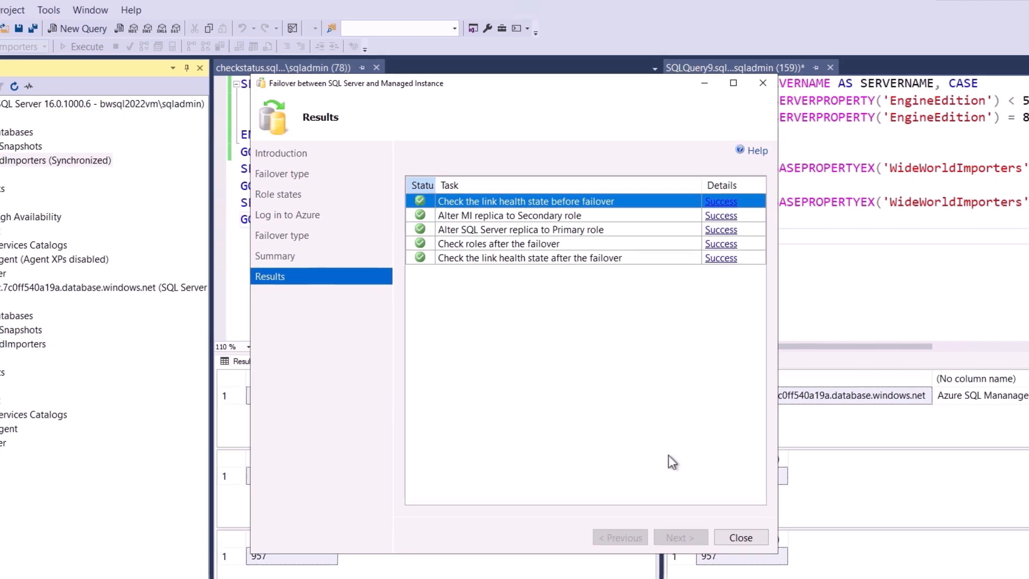
Rerun checkstatus on both connections (local READ_WRITE, MI READ_ONLY) and execute getcargocounts.sql
click(741, 537)
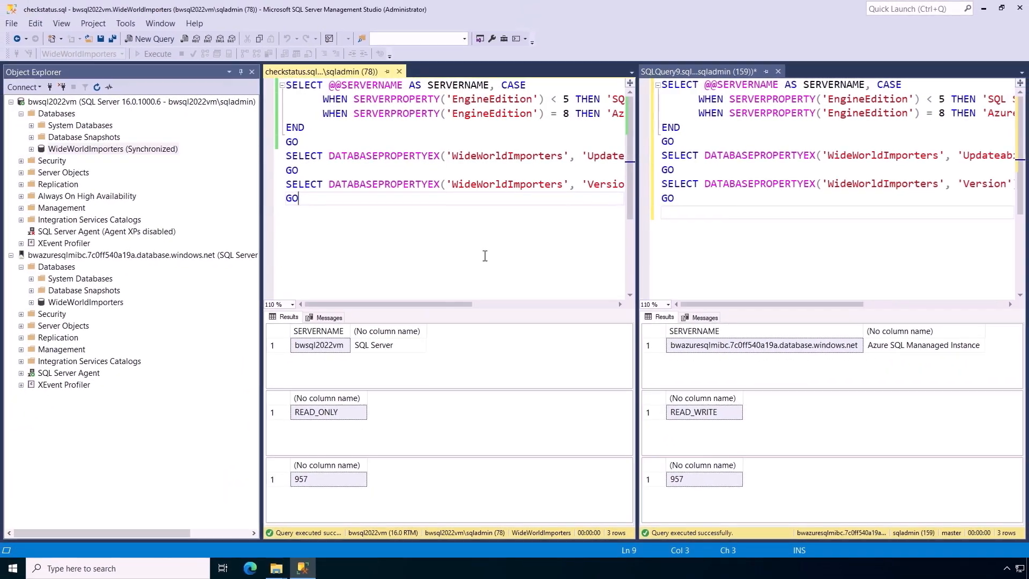
click(155, 54)
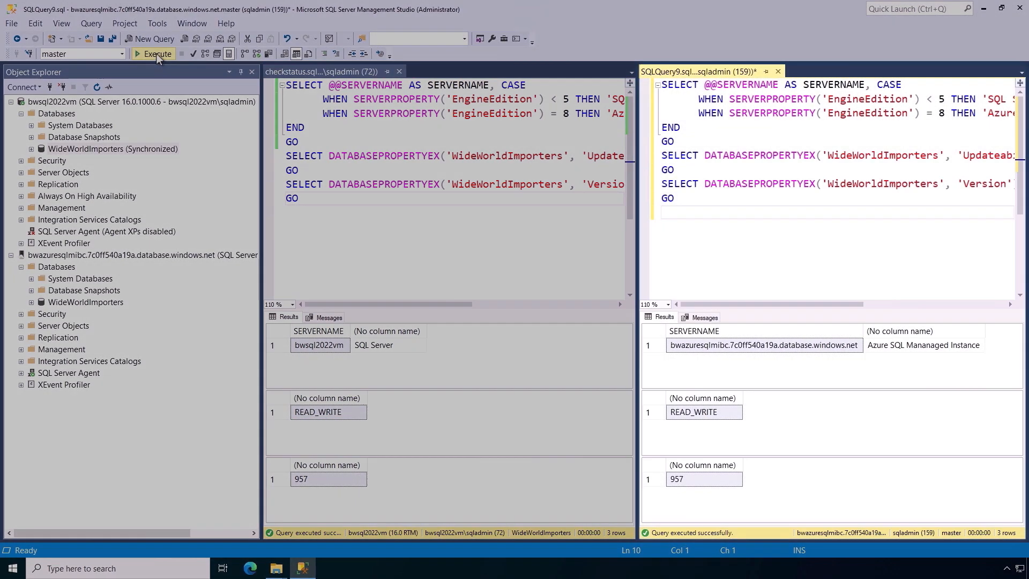
click(156, 54)
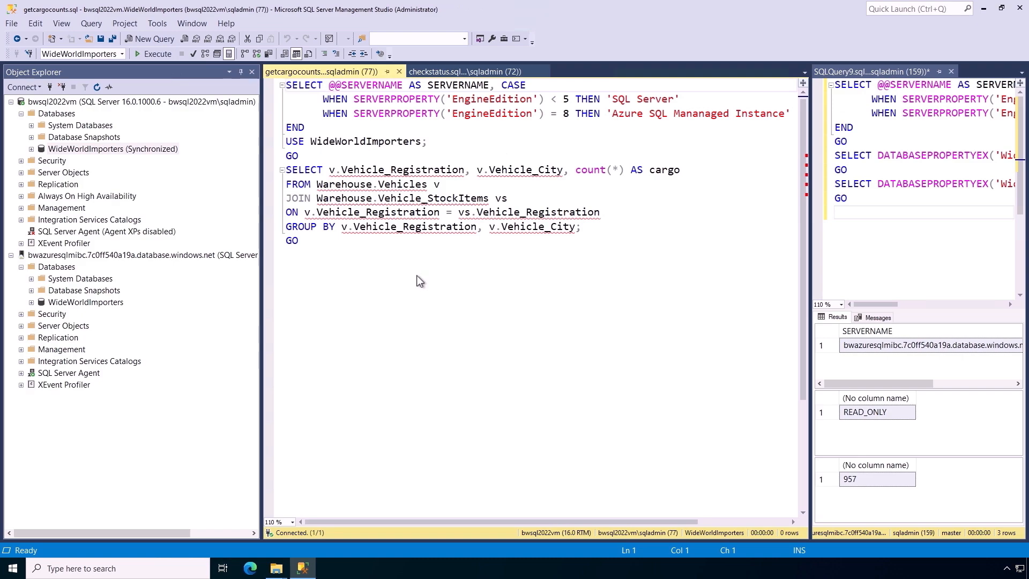
click(155, 53)
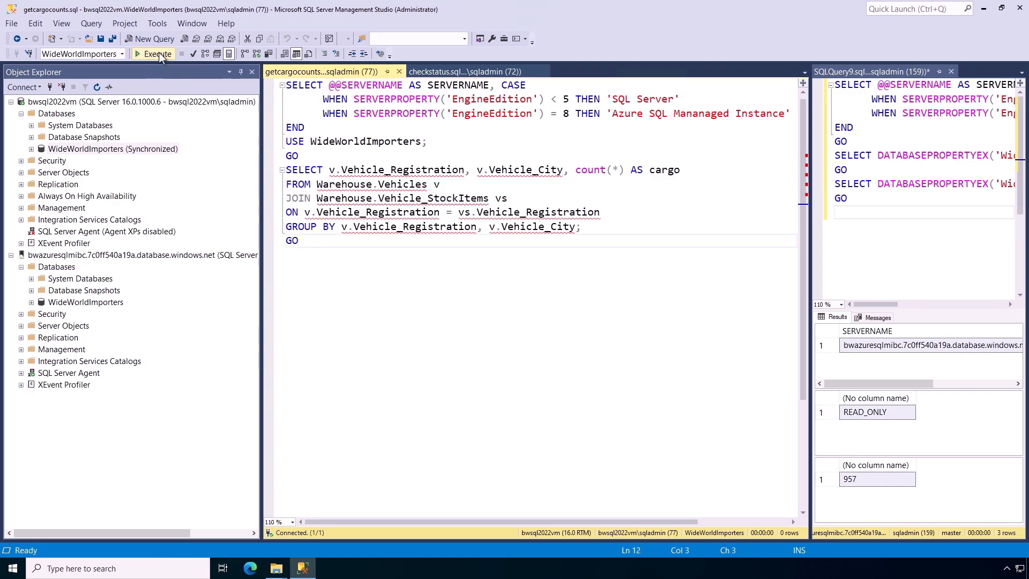
click(154, 54)
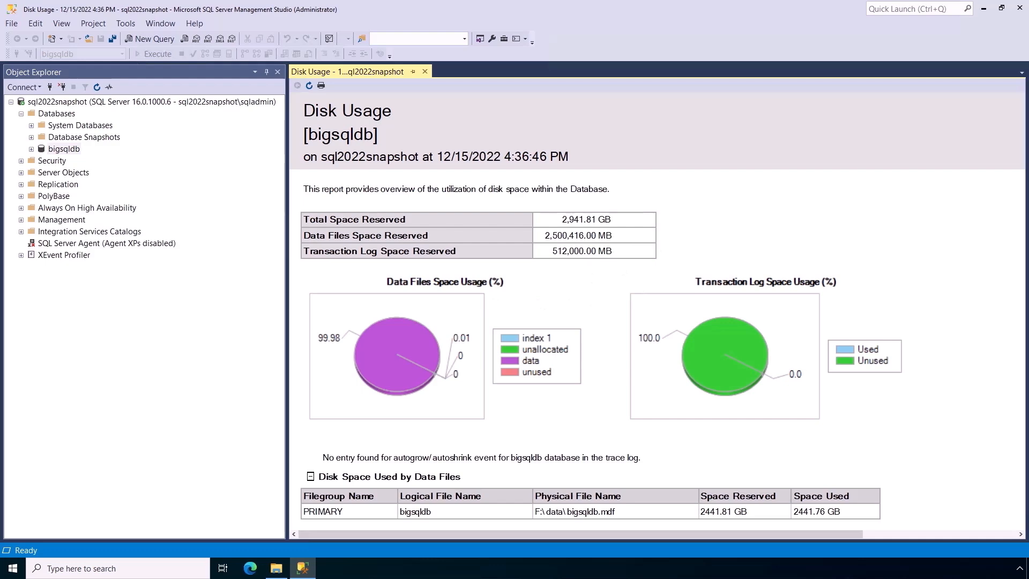
Execute the BACKUP DATABASE bigsqldb TO URL block targeting Azure Blob storage
click(325, 81)
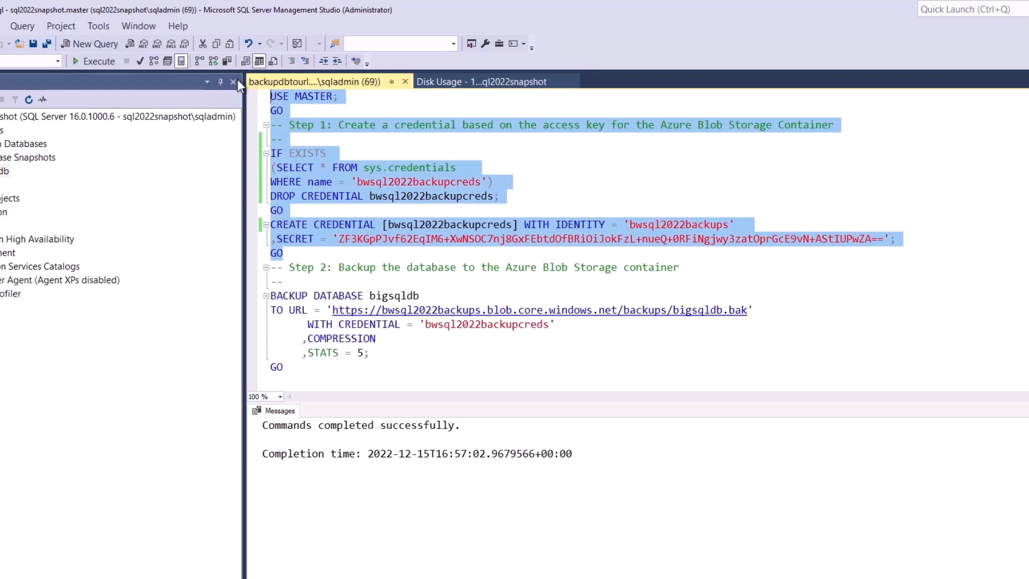
click(92, 61)
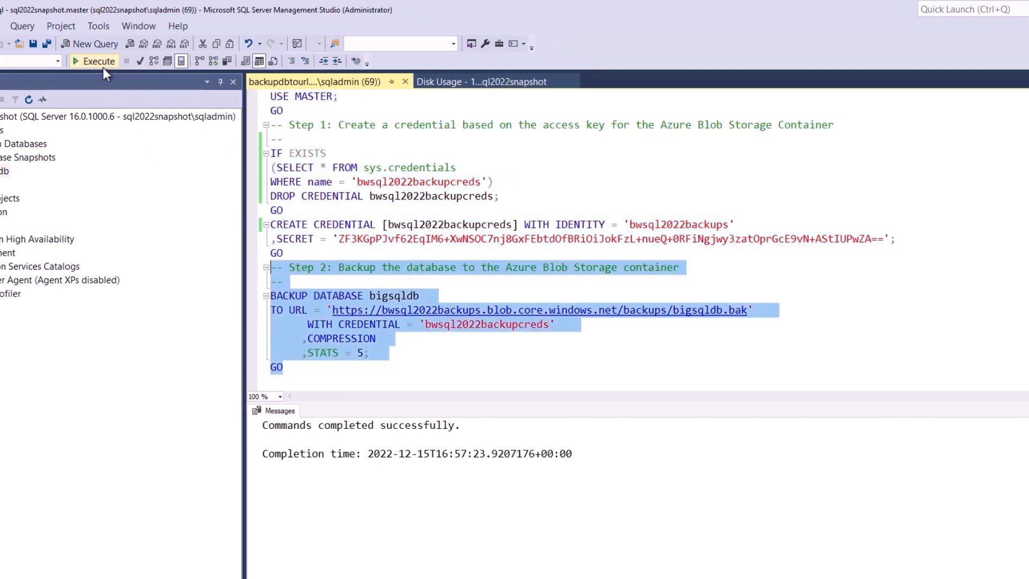
click(92, 60)
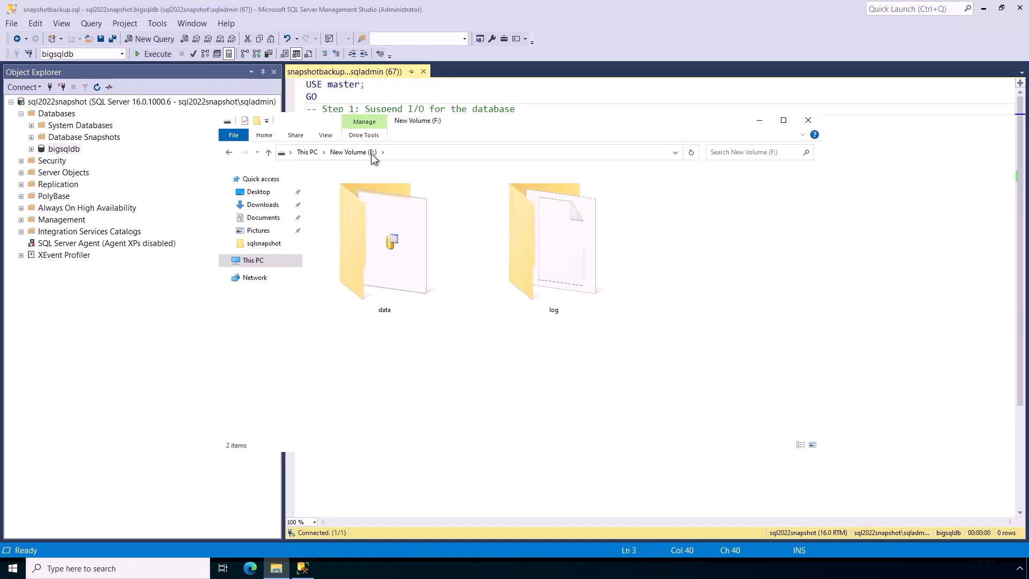
mouse_move(569, 274)
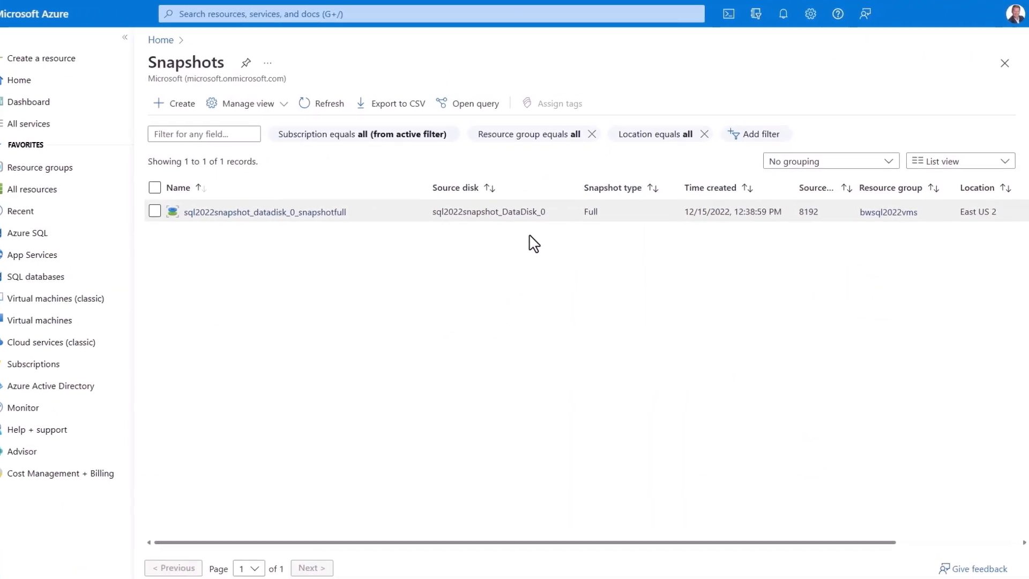
Show the Snapshots blade listing one full snapshot of the sql2022snapshot data disk
click(125, 37)
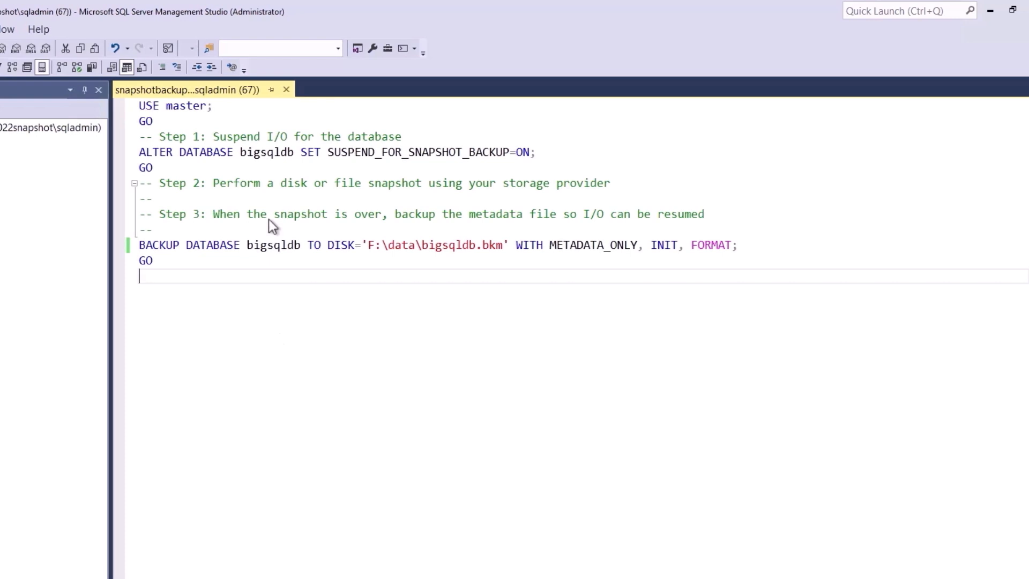
mouse_move(322, 164)
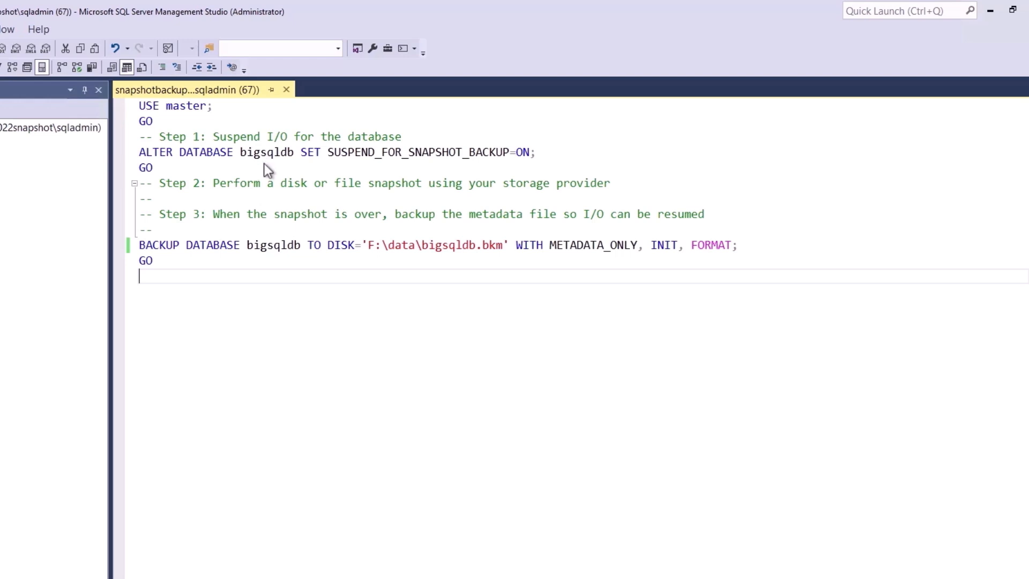
mouse_move(269, 194)
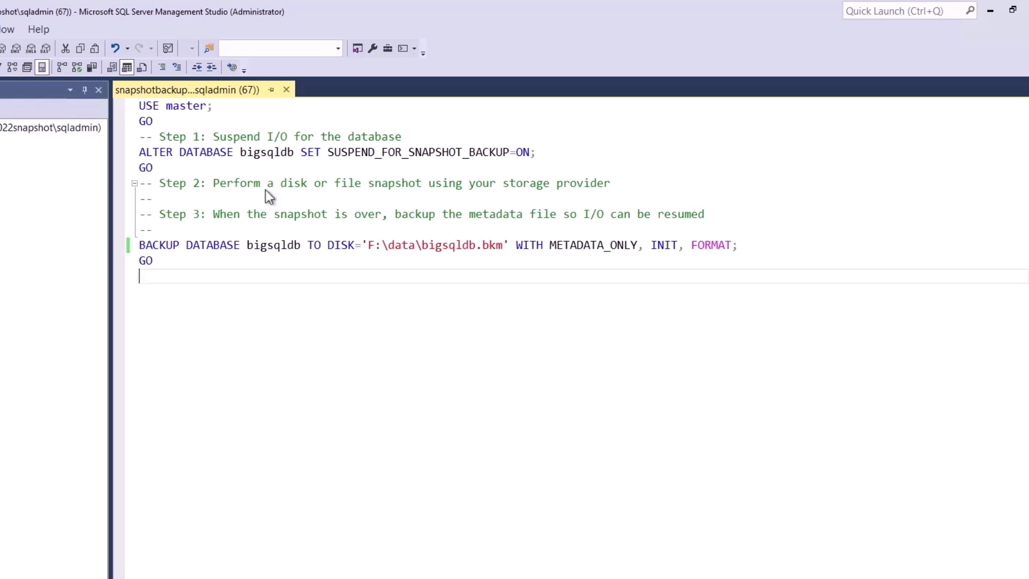
mouse_move(243, 267)
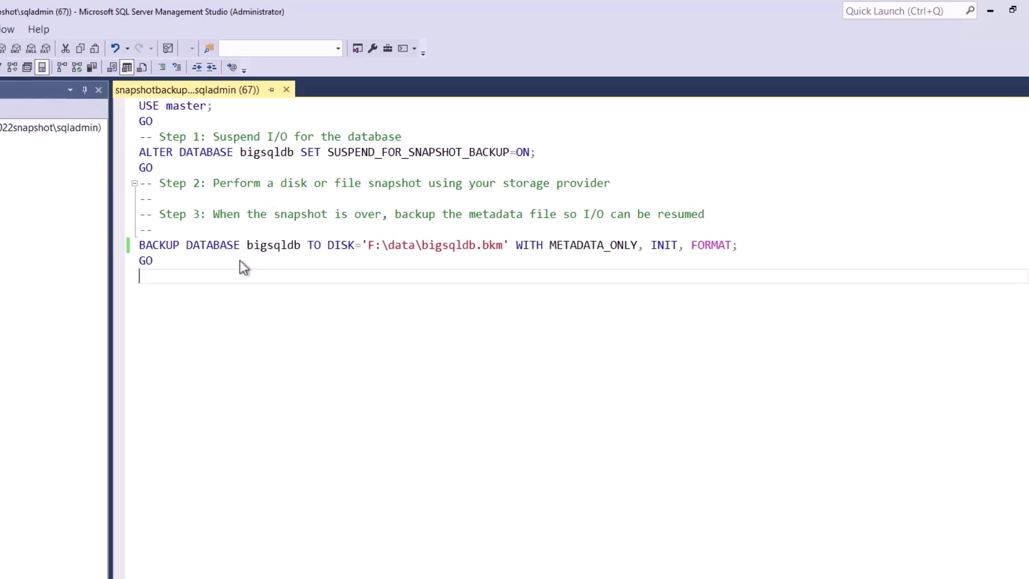
mouse_move(475, 260)
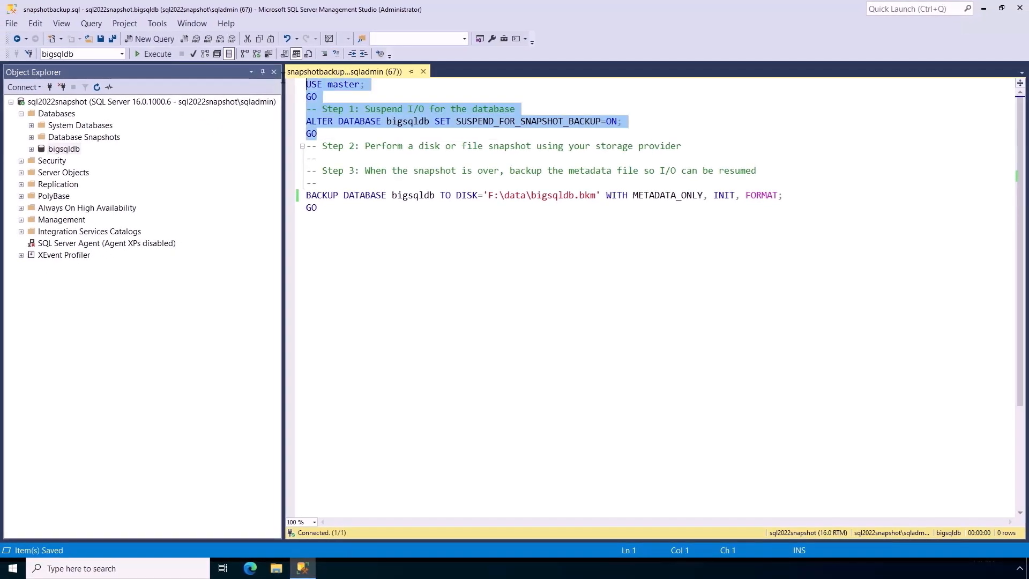
Execute ALTER DATABASE bigsqldb SET SUSPEND_FOR_SNAPSHOT_BACKUP=ON
click(151, 53)
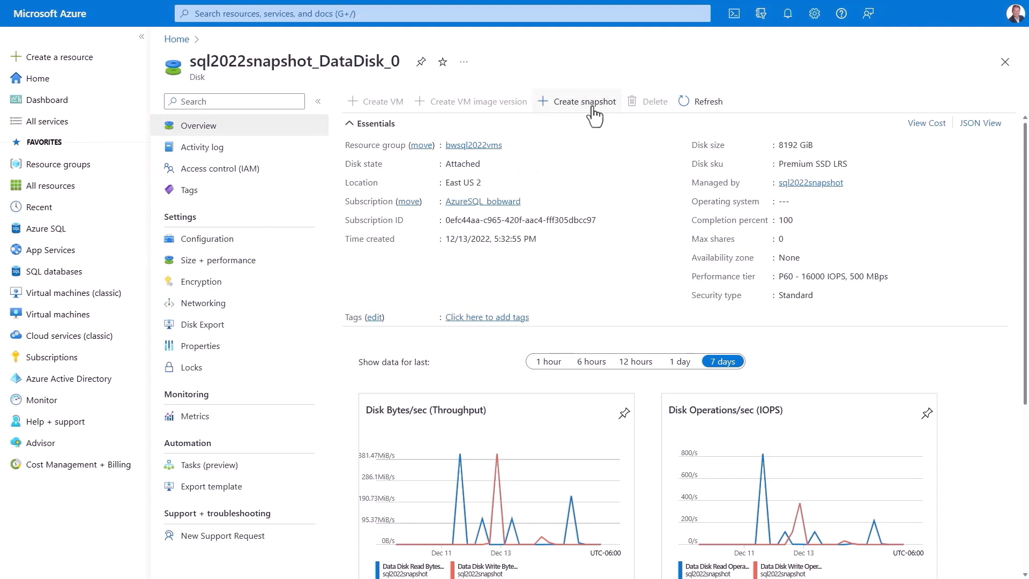
Create an incremental snapshot named sql2022 of the VM's data disk in the portal
click(583, 101)
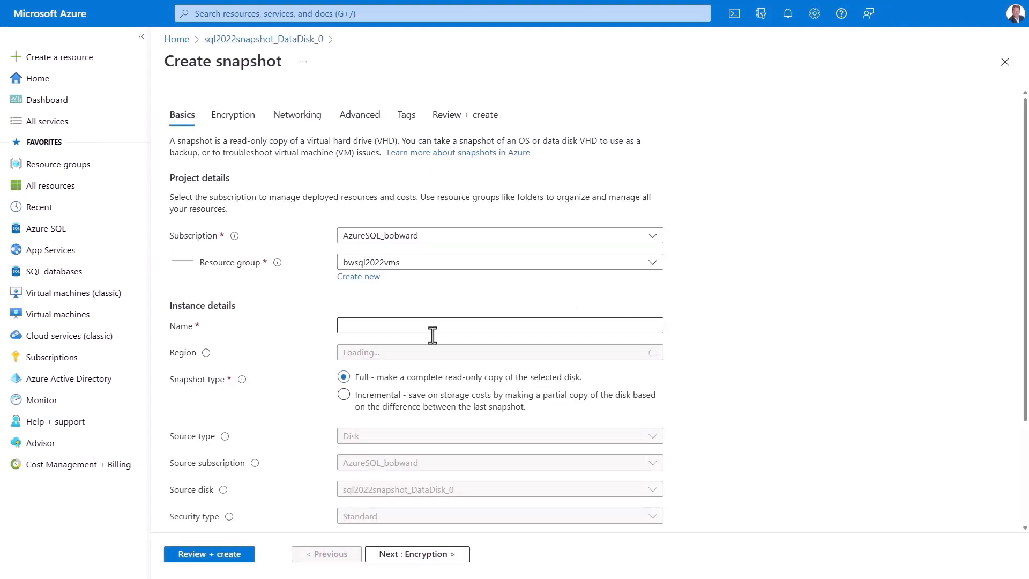
text(sql2022snapshot_from_datadisk_0_incremental)
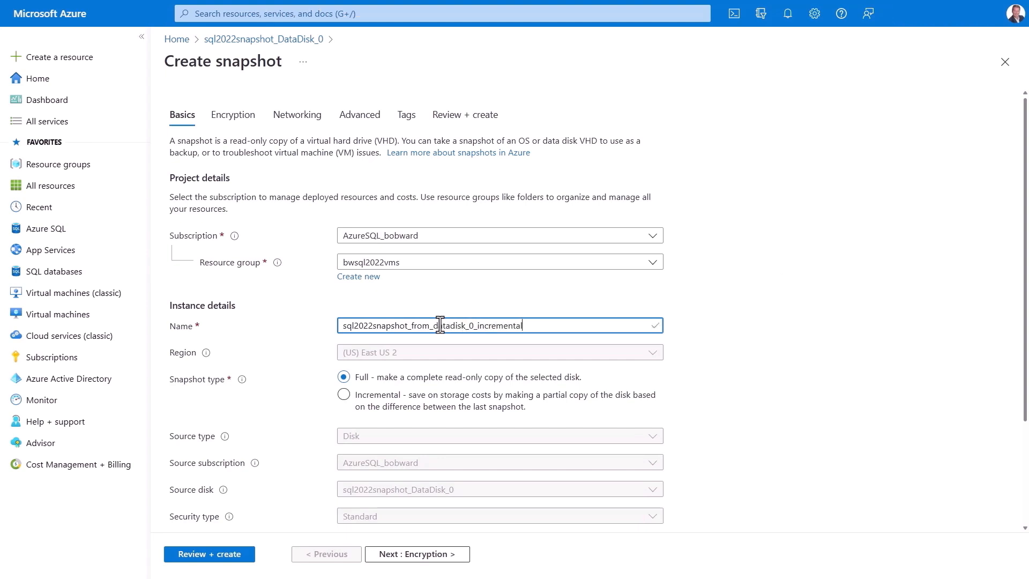
scroll(down, 3)
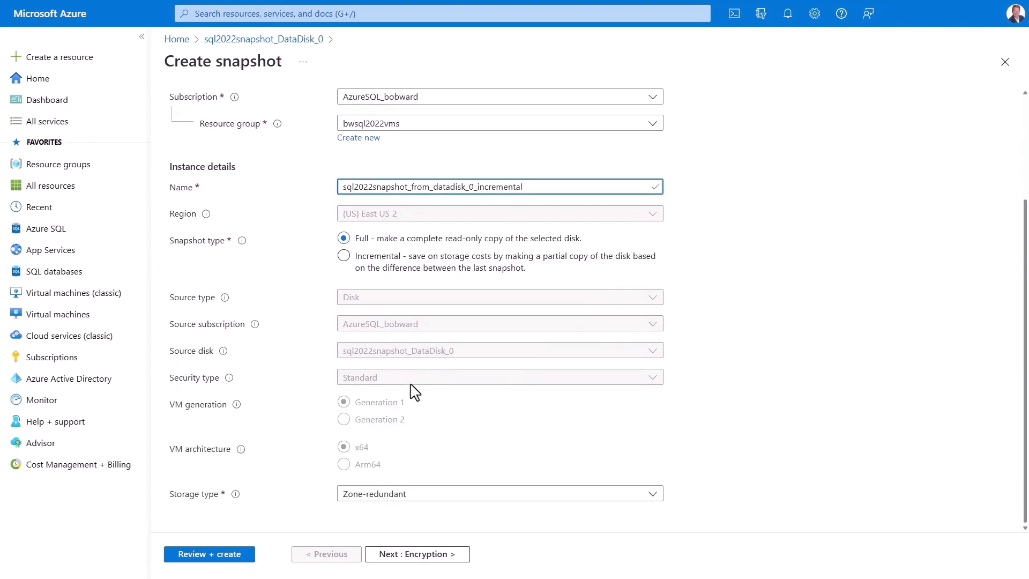
click(343, 256)
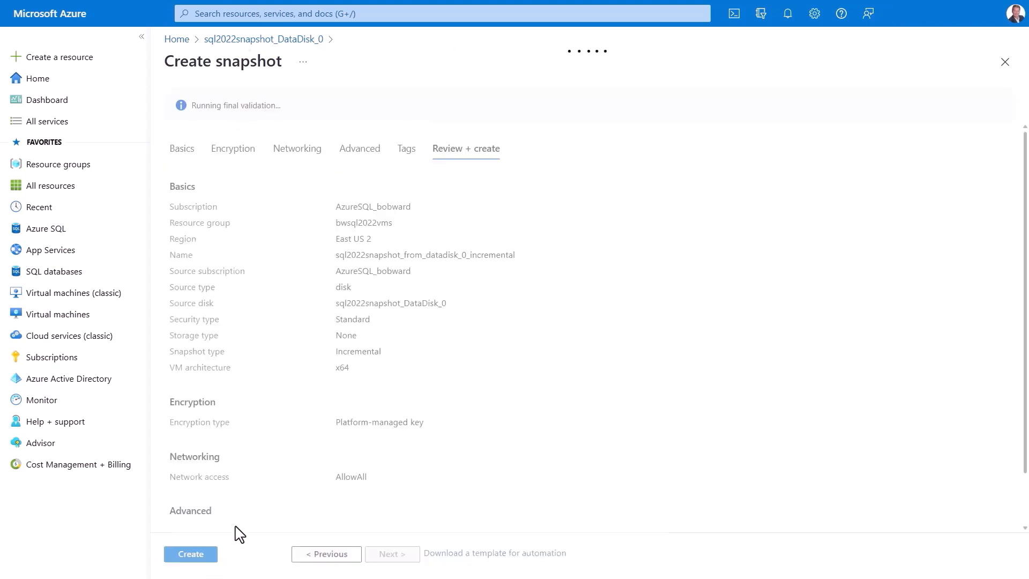
click(190, 553)
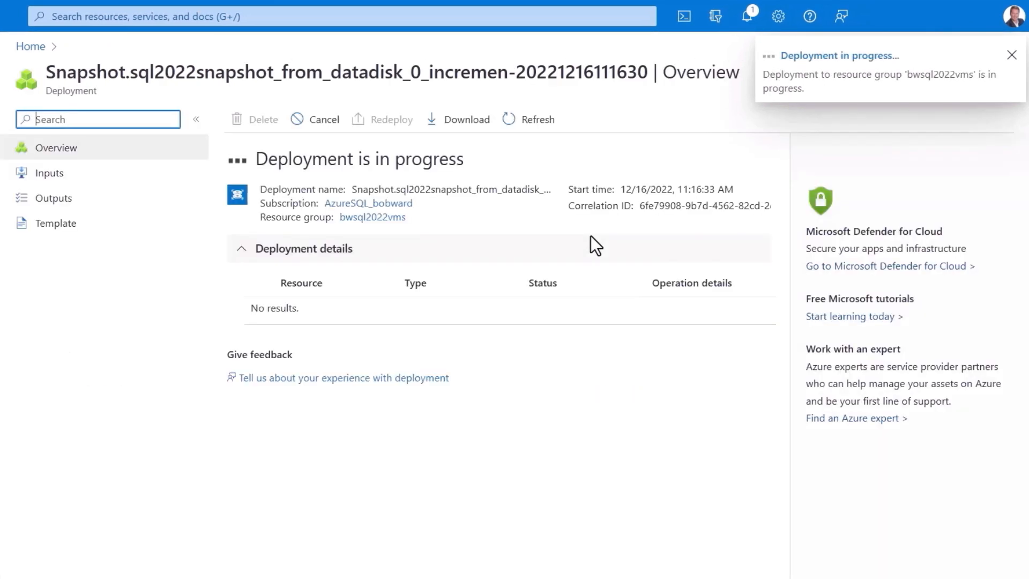
mouse_move(482, 366)
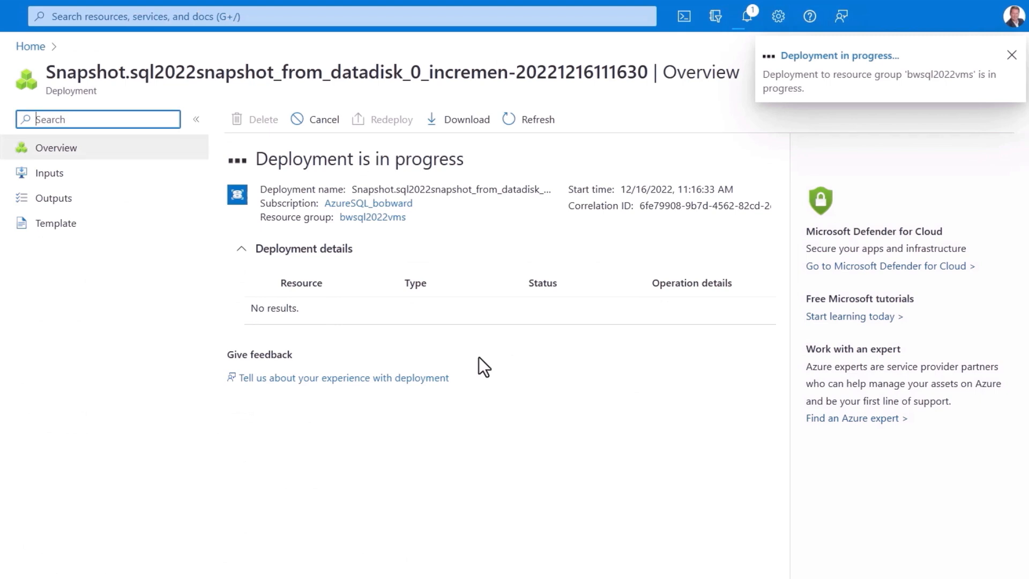
Execute BACKUP bigsqldb WITH METADATA_ONLY so its I/O resumes
click(1010, 55)
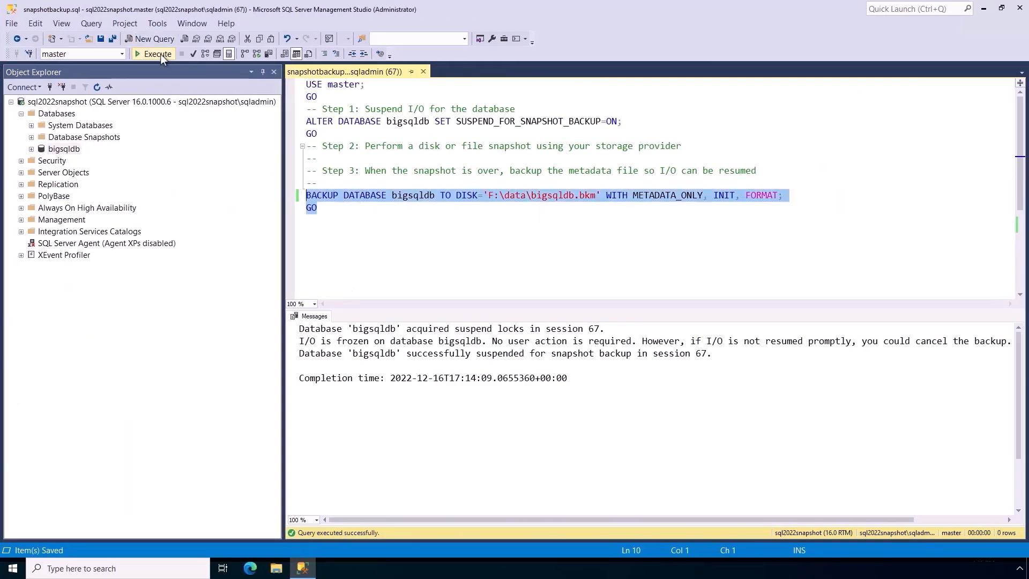
click(156, 54)
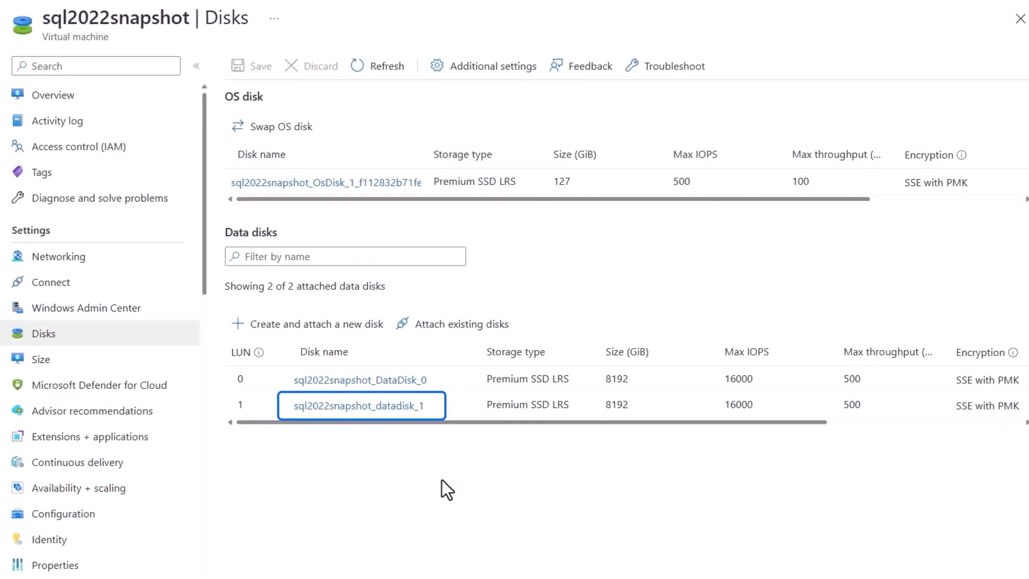
Run the METADATA_ONLY restore of bigsqldb2 from the snapshot data and log files on G:
click(446, 488)
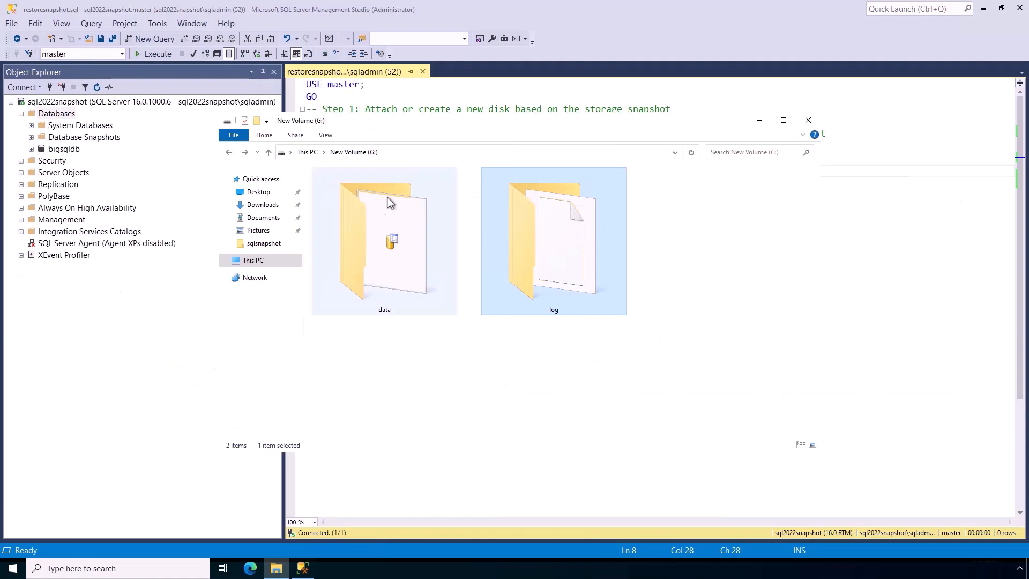
mouse_move(384, 162)
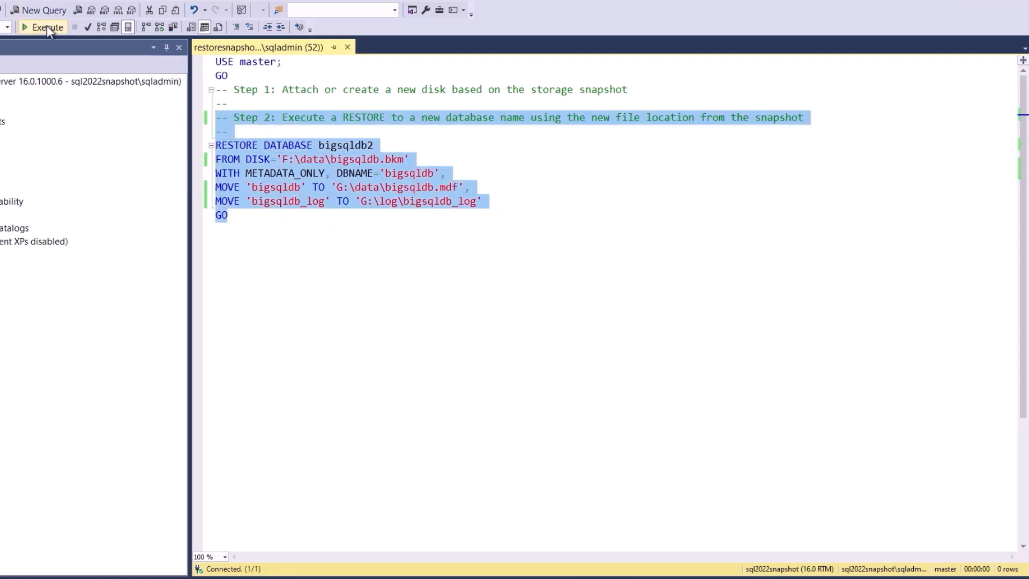
click(42, 27)
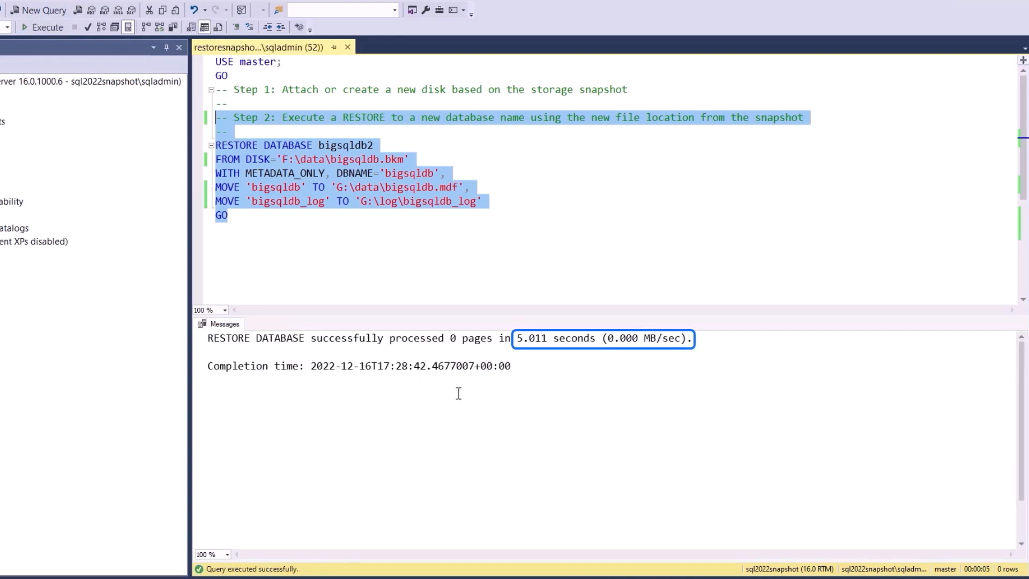
mouse_move(531, 351)
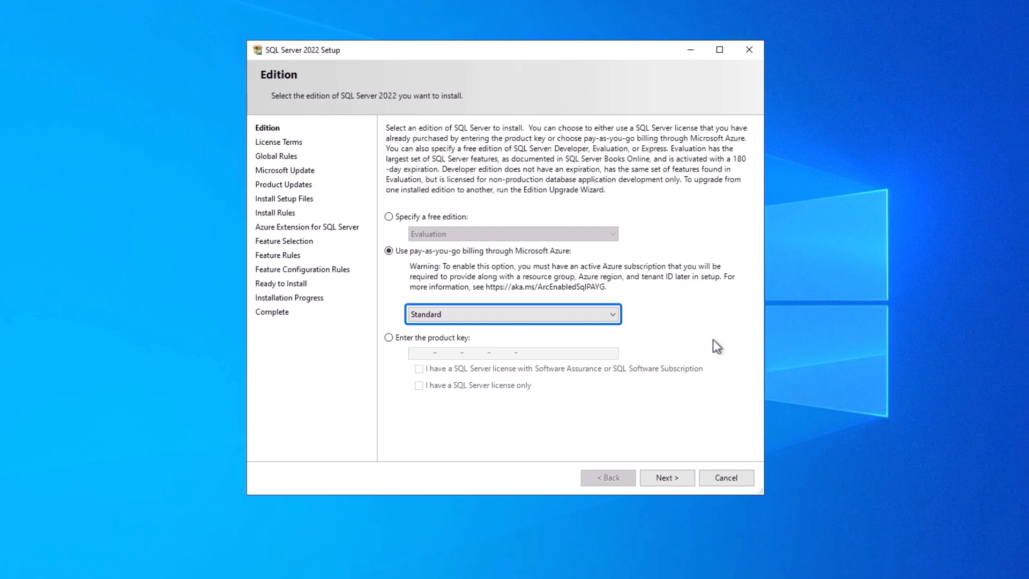
Choose pay-as-you-go Azure billing with Standard edition and continue to the Azure sign-in
click(667, 476)
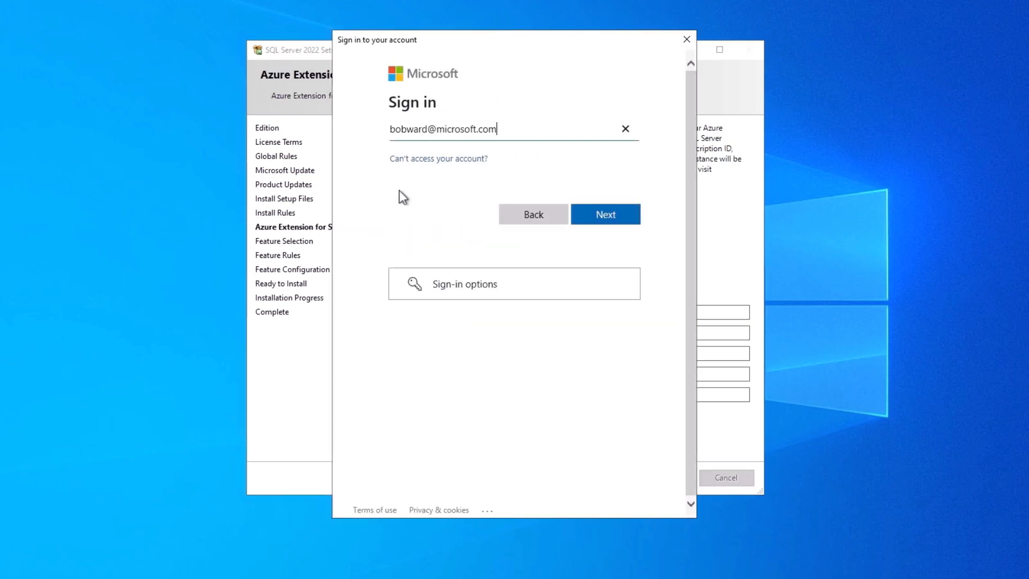
click(604, 215)
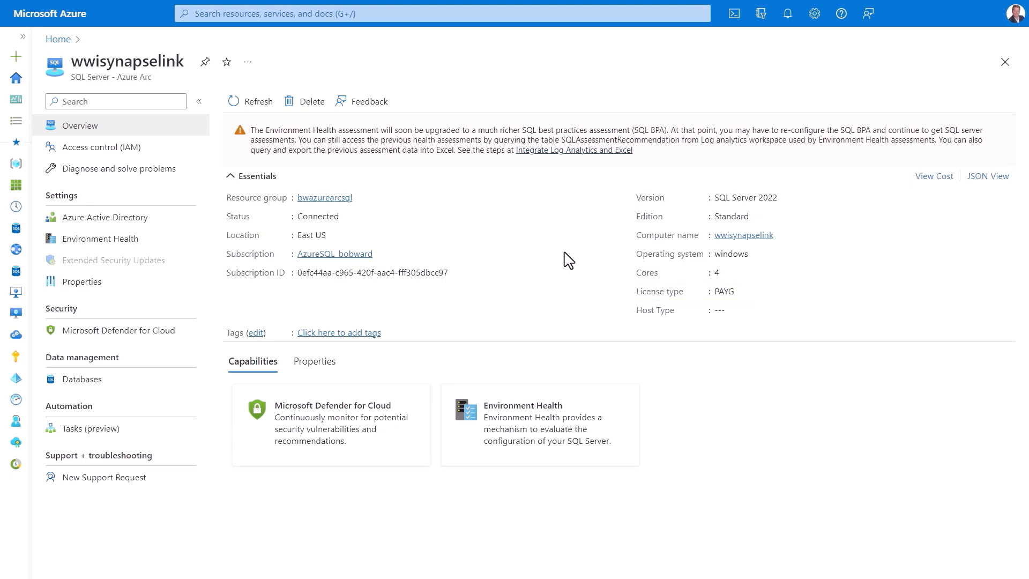
Review the Arc SQL Server's Azure Active Directory admin settings
click(104, 217)
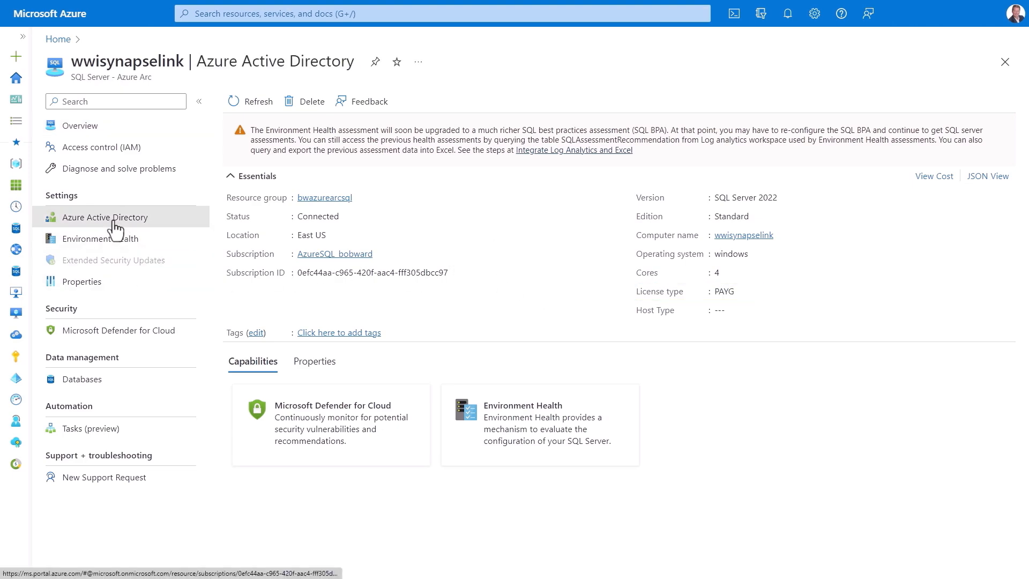
click(104, 217)
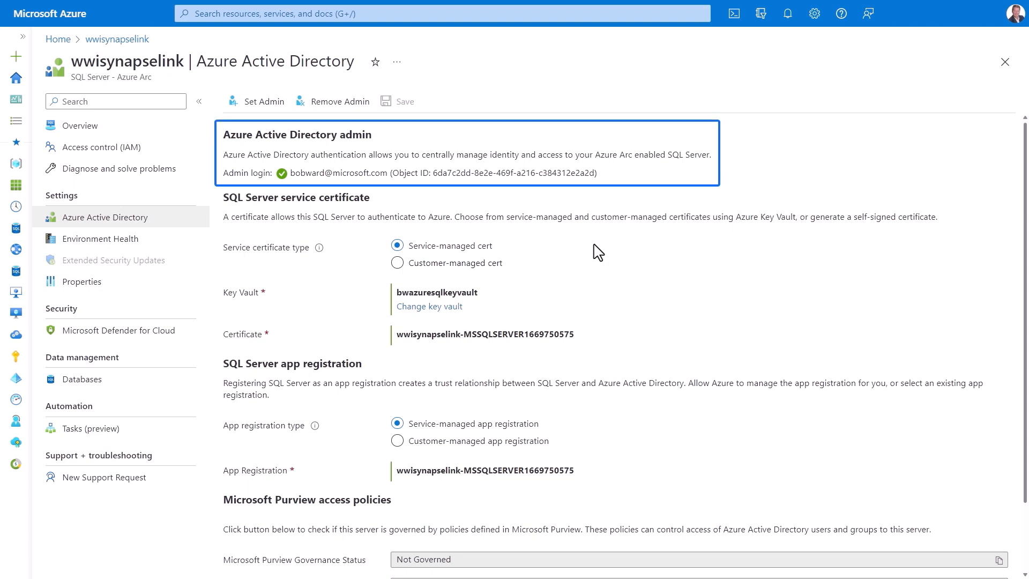
scroll(down, 3)
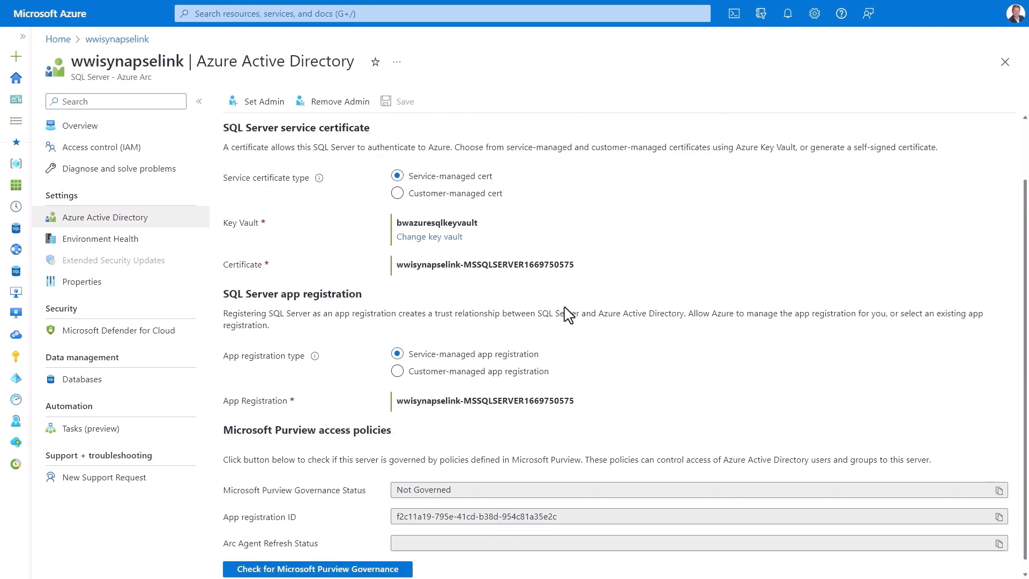
scroll(down, 3)
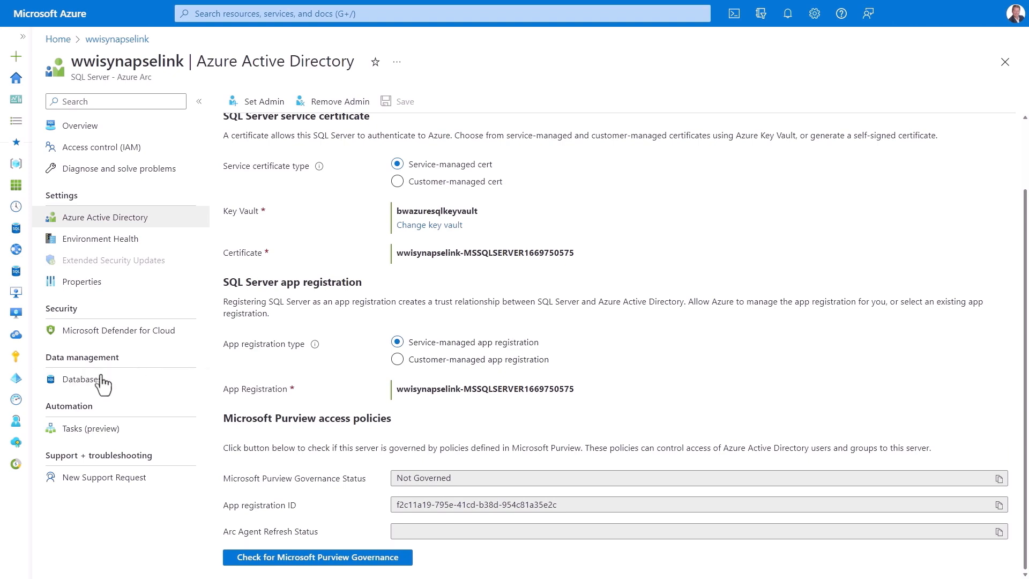
View the server's databases, then its Microsoft Defender for Cloud recommendations
click(81, 379)
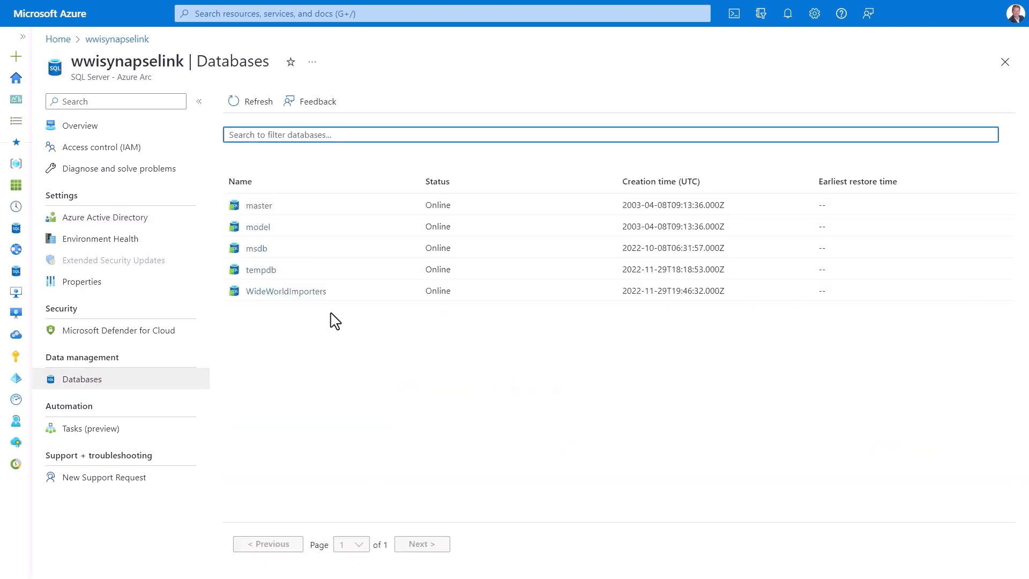
click(119, 330)
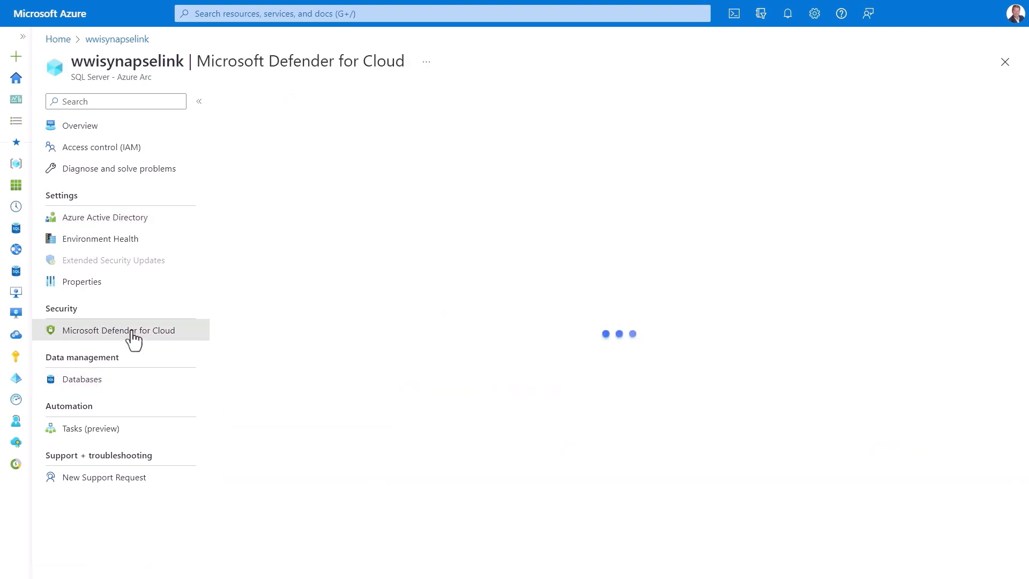
click(119, 330)
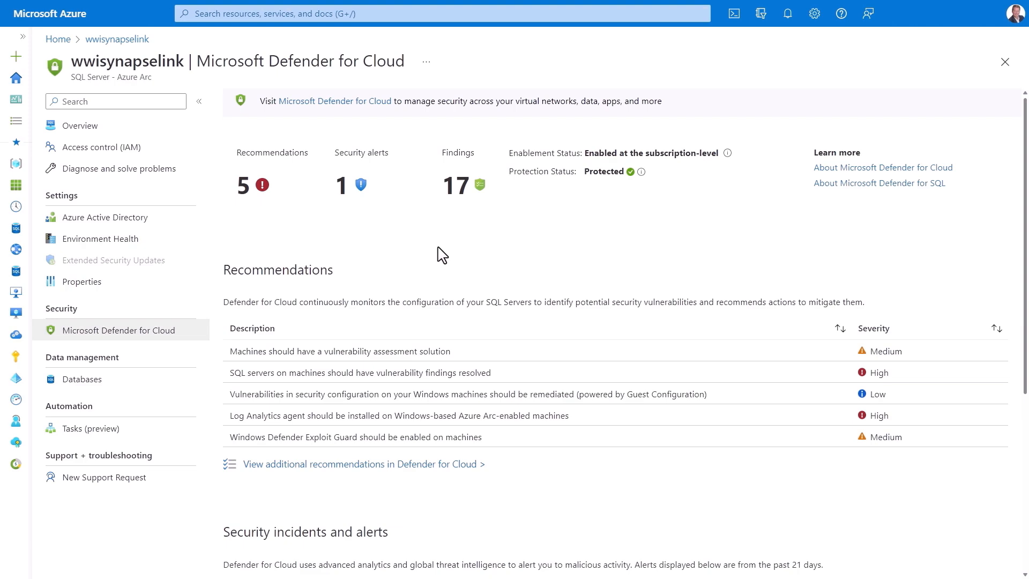
scroll(down, 3)
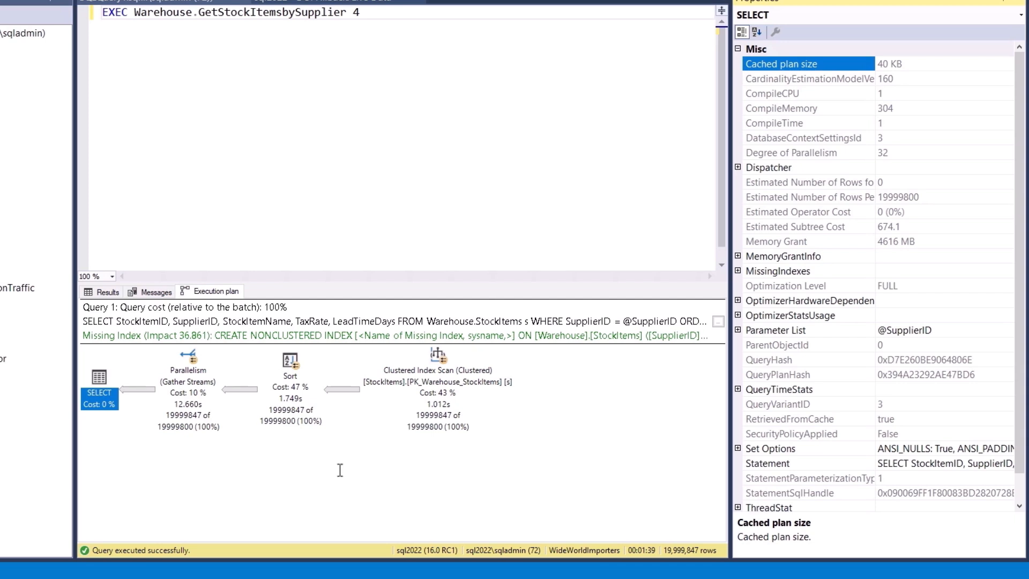
mouse_move(527, 383)
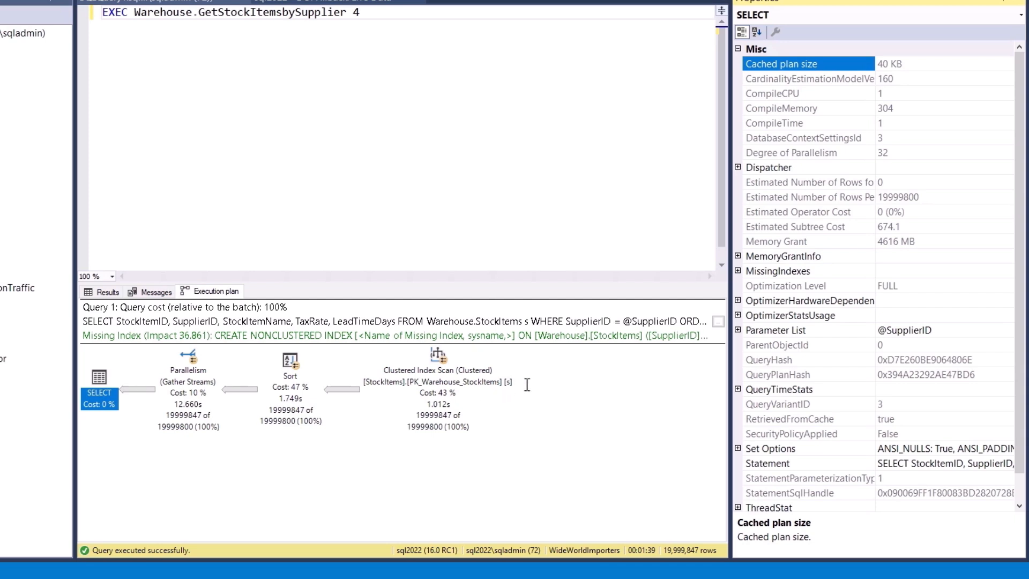
Show the execution plan for EXEC Warehouse.GetStockItemsbySupplier 4 ran with degree of parallelism 32
click(825, 152)
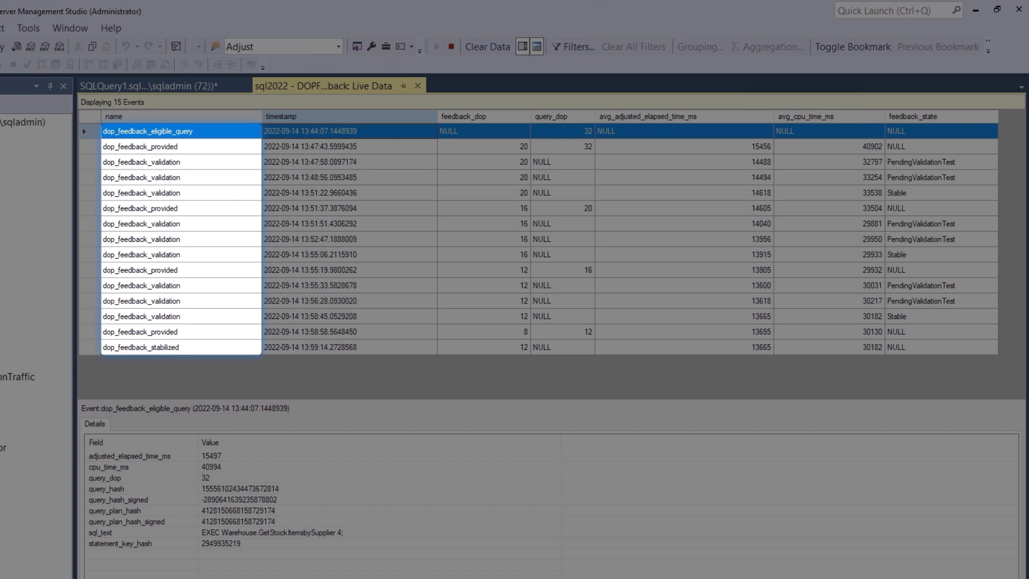
Examine the last dop_feedback_stabilized event's details showing feedback_dop 12, then move to the query store script
click(552, 115)
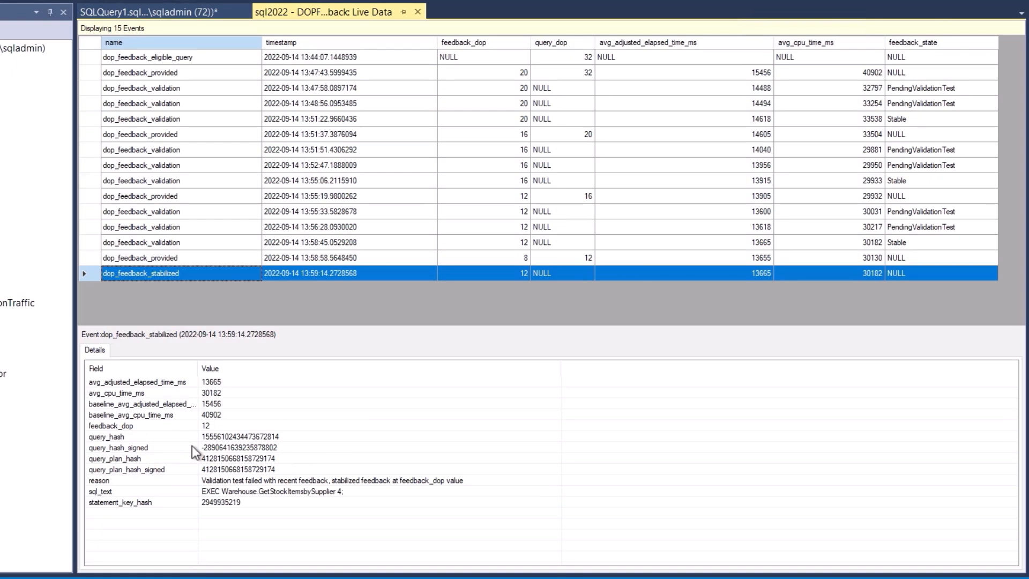
click(111, 425)
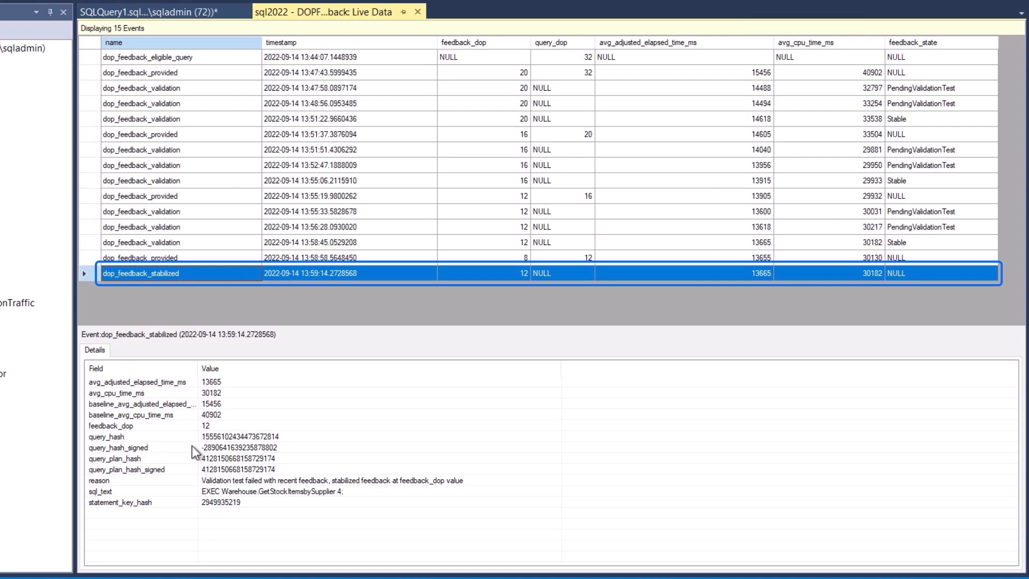
click(294, 72)
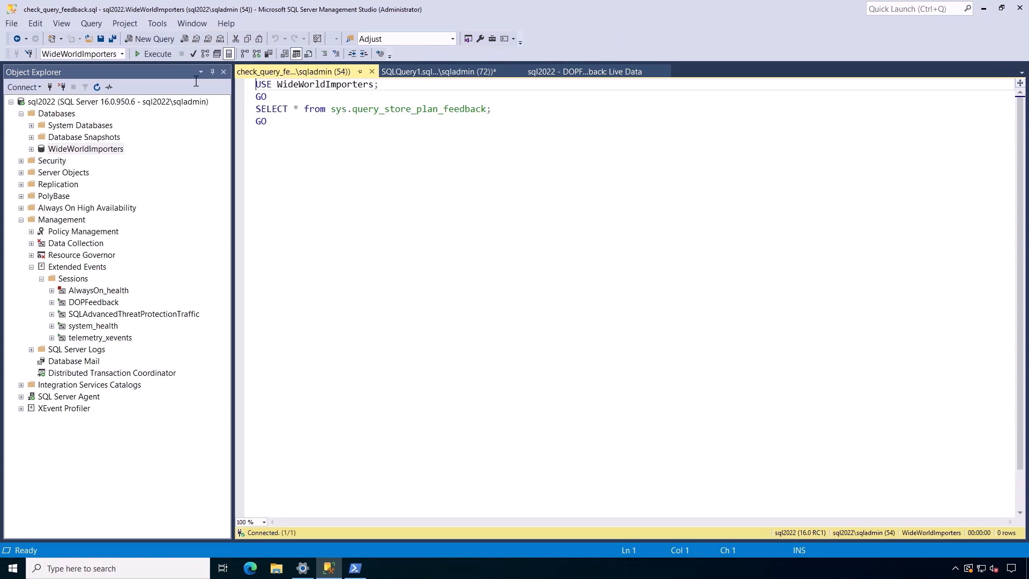
Execute check_query_feedback.sql to return sys.query_store_plan_feedback rows including validated DOP feedback at dop 12
click(155, 53)
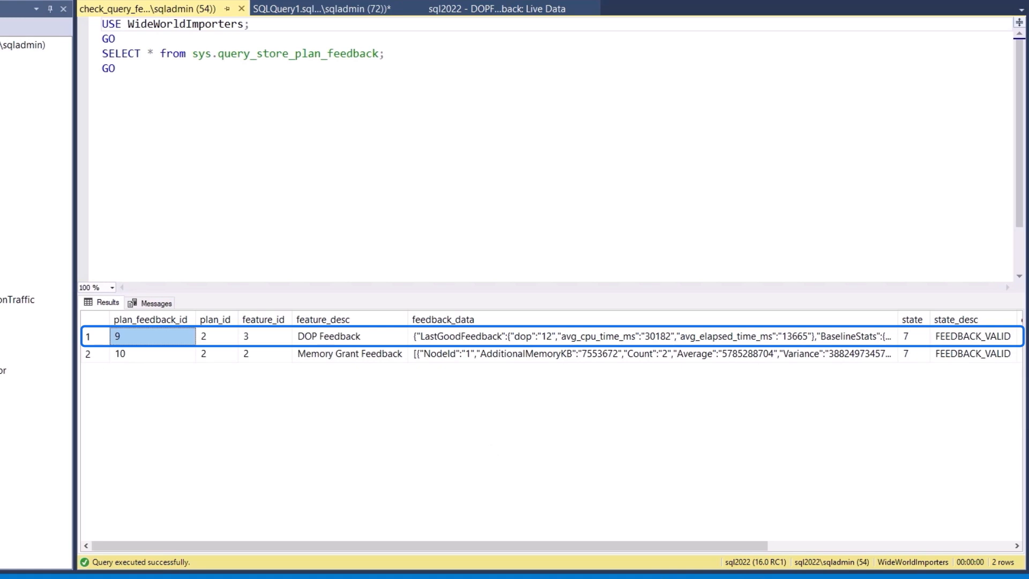
click(118, 352)
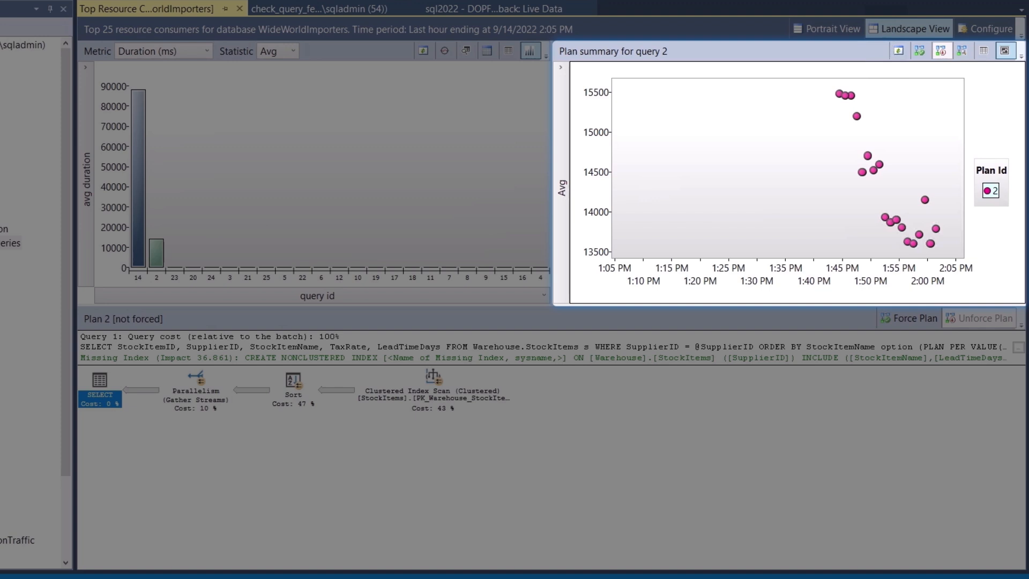
mouse_move(177, 168)
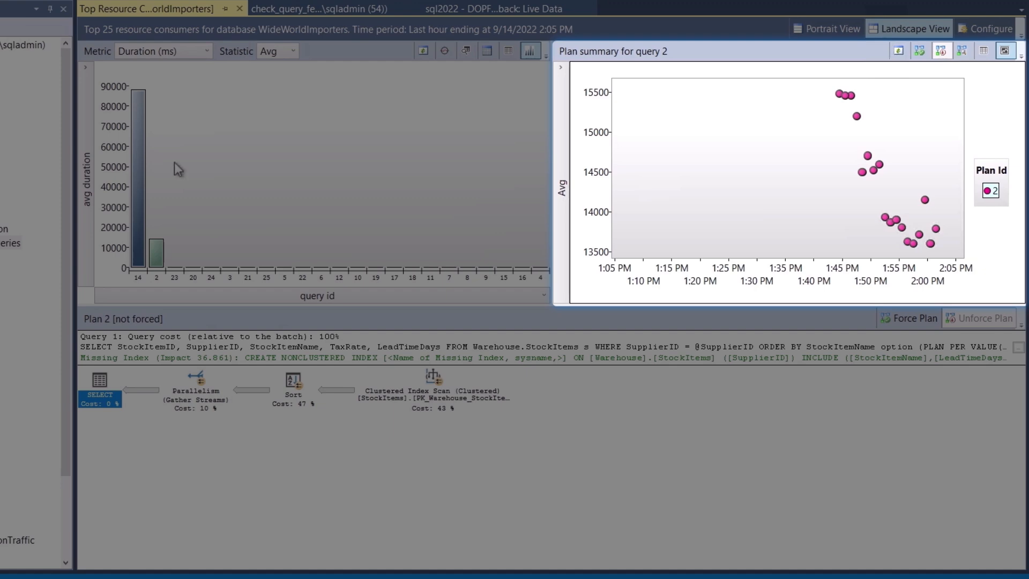
Set the Top Resource Consumers report metric to CPU Time (ms)
click(163, 51)
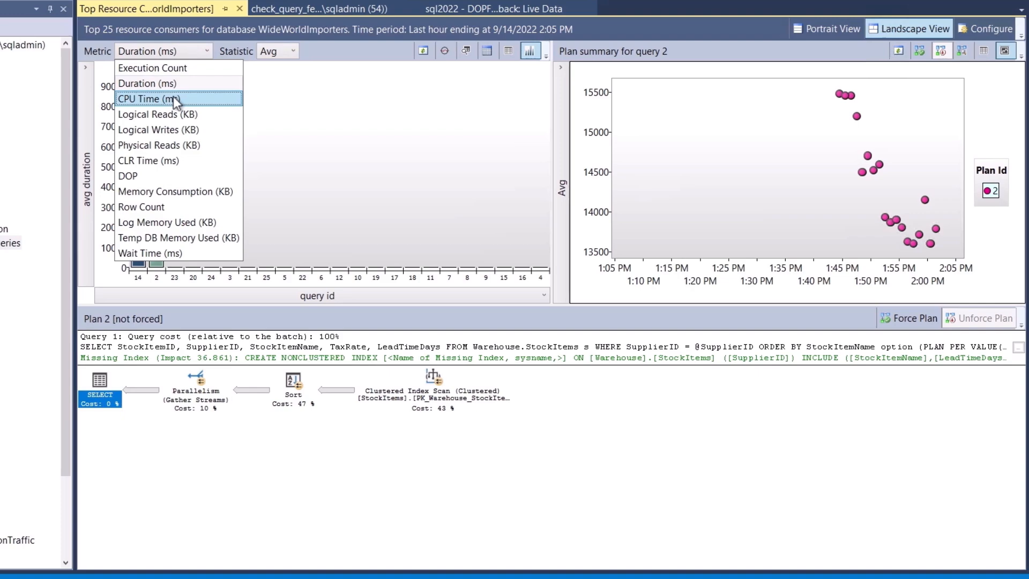
click(147, 98)
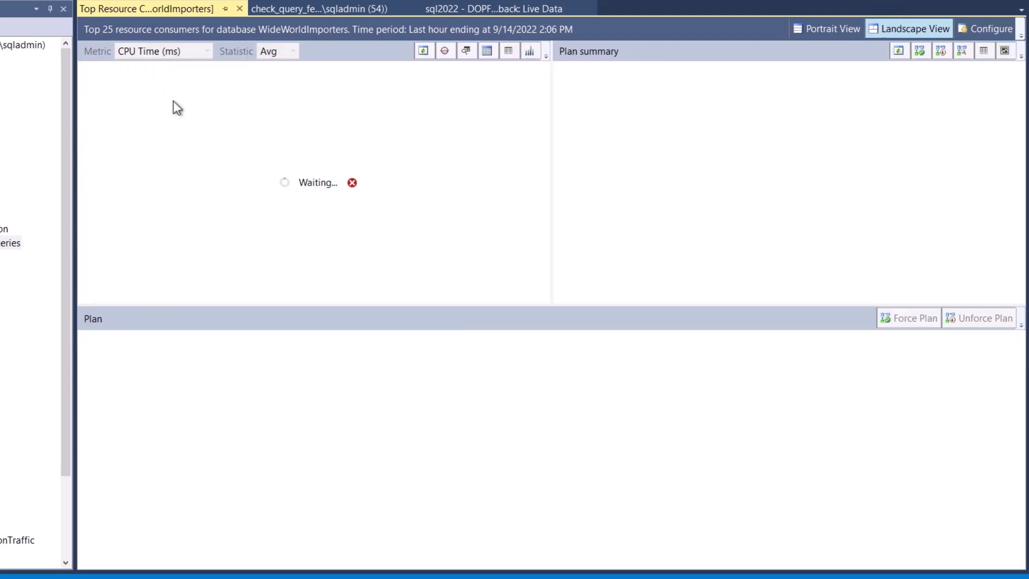